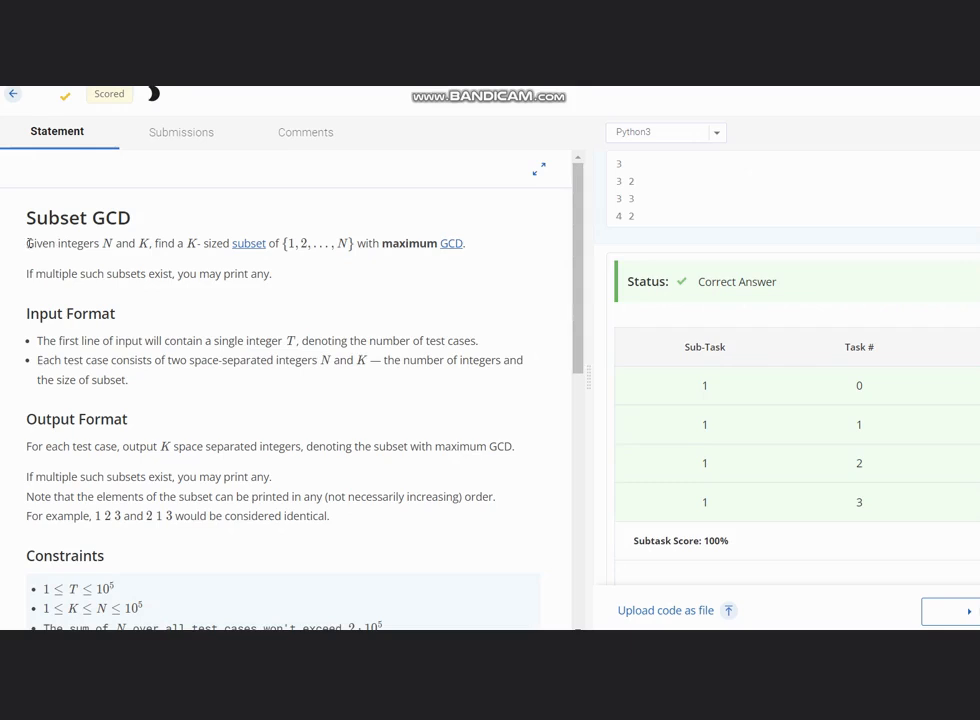
- Highlight in turn the task sentence, the test-case line and the N and K description while reading
{"action": "left_click_drag", "start_coordinate": [26, 244], "coordinate": [188, 244]}
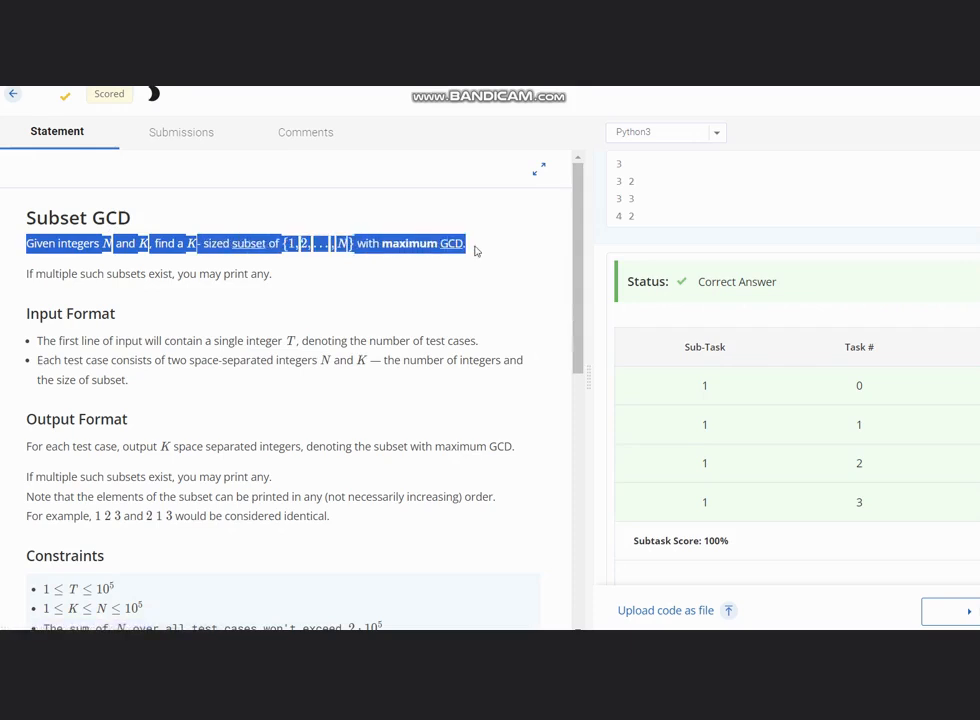
{"action": "left_click", "coordinate": [140, 272]}
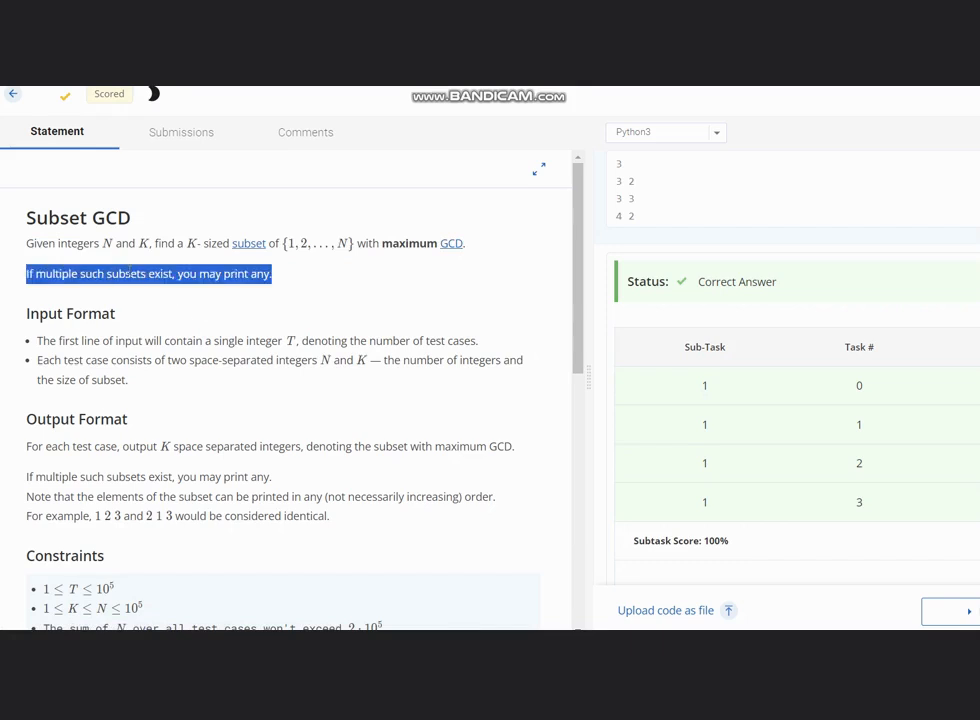
{"action": "left_click", "coordinate": [44, 340]}
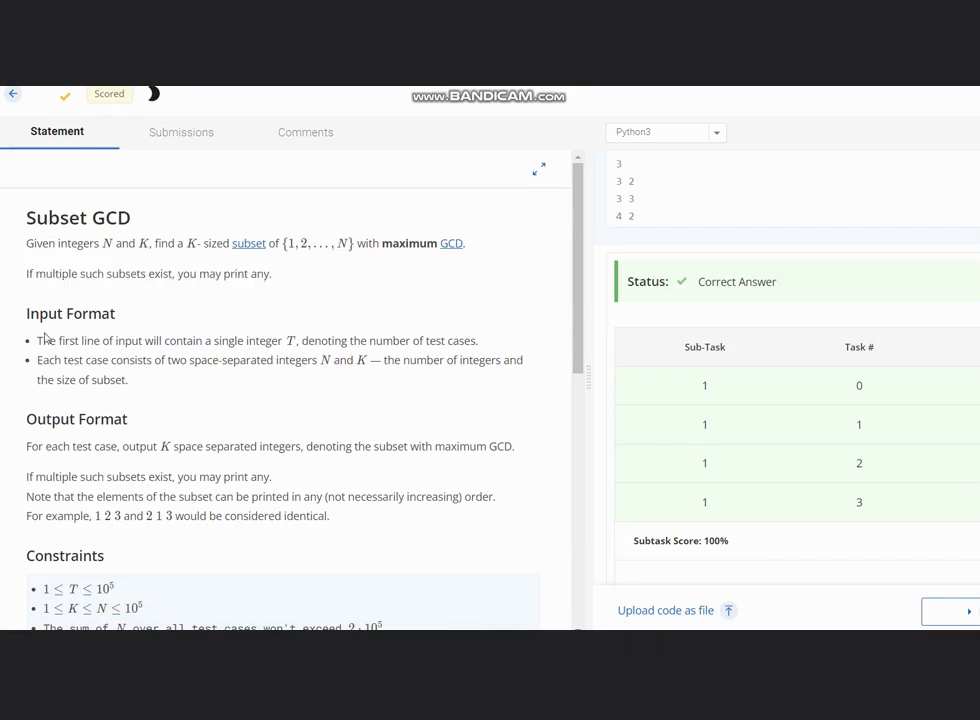
{"action": "left_click_drag", "start_coordinate": [38, 340], "coordinate": [256, 340]}
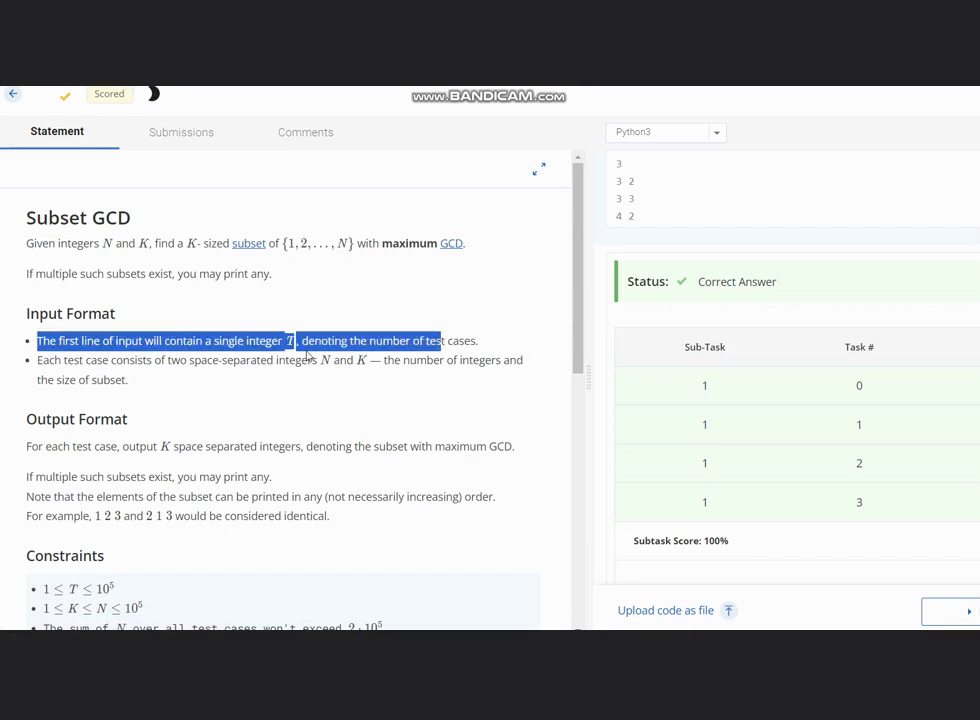
{"action": "left_click", "coordinate": [316, 360]}
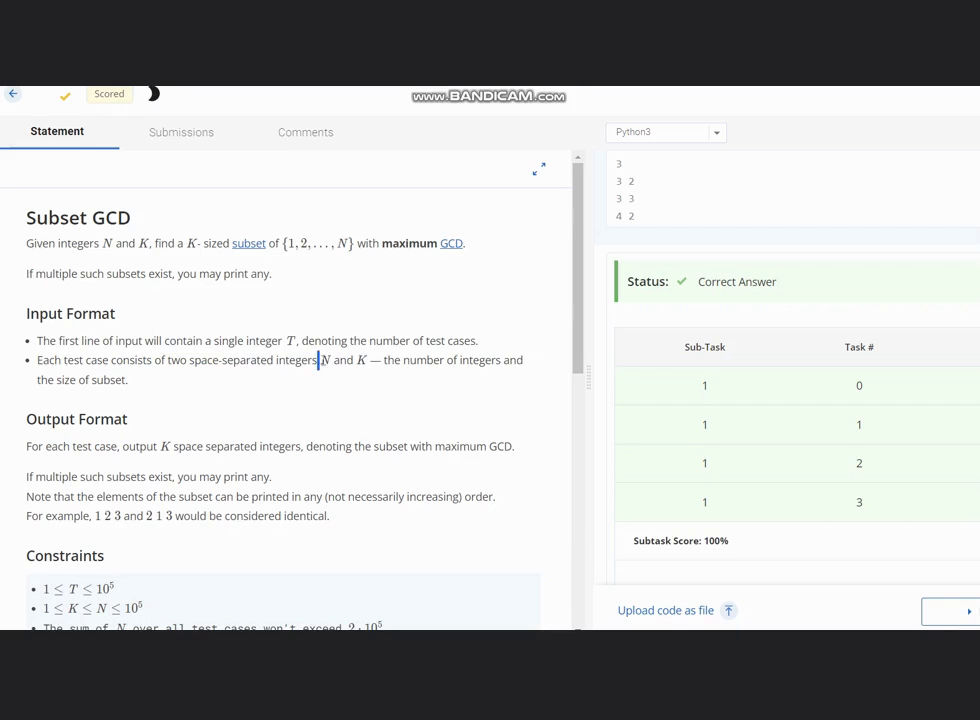
{"action": "left_click_drag", "start_coordinate": [318, 360], "coordinate": [432, 360]}
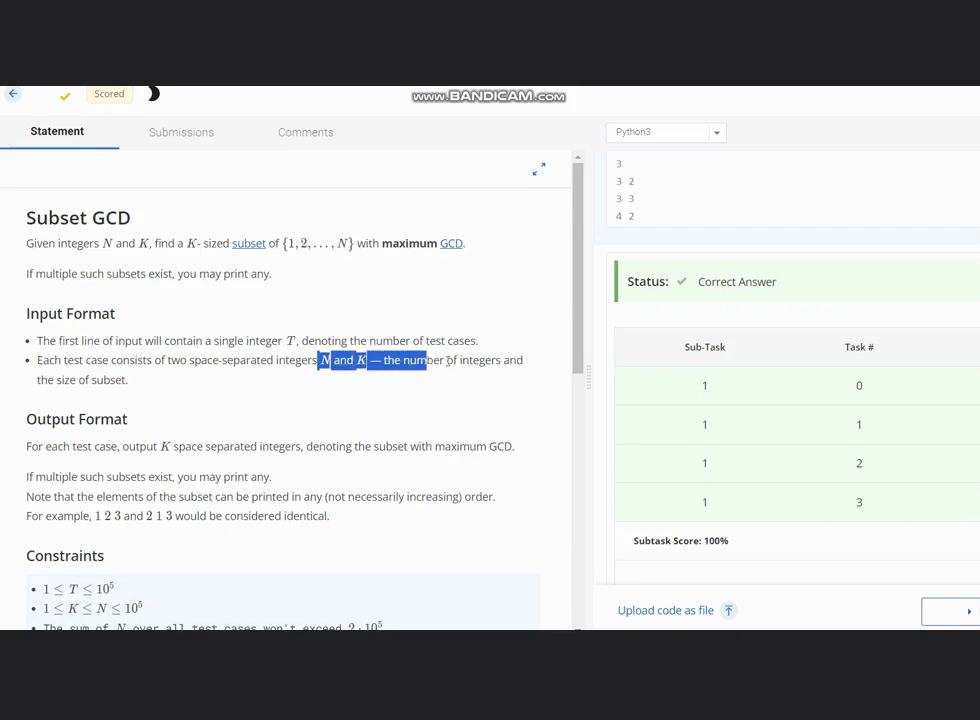
{"action": "left_click", "coordinate": [444, 390]}
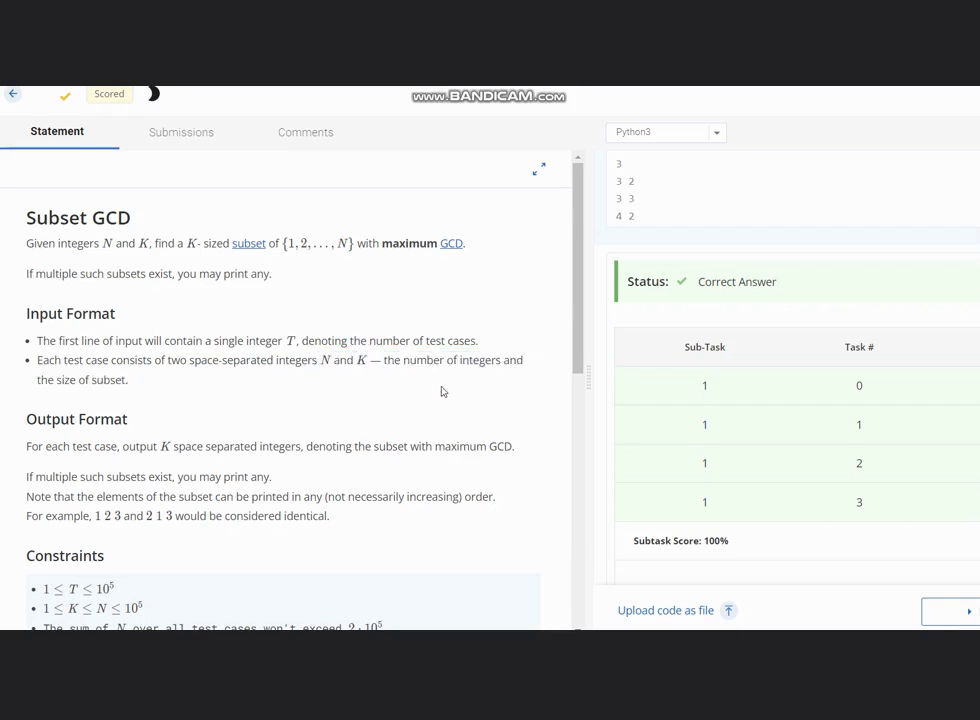
- Scroll down through the output note and constraints to reach Sample 1
{"action": "scroll", "scroll_direction": "down", "scroll_amount": 3}
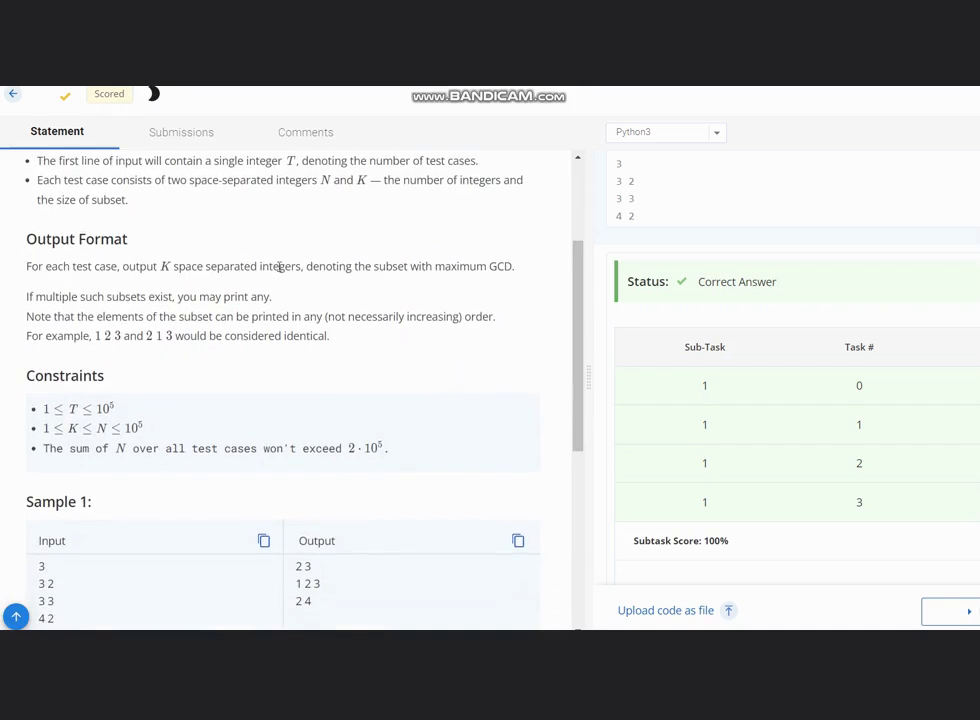
{"action": "mouse_move", "coordinate": [318, 266]}
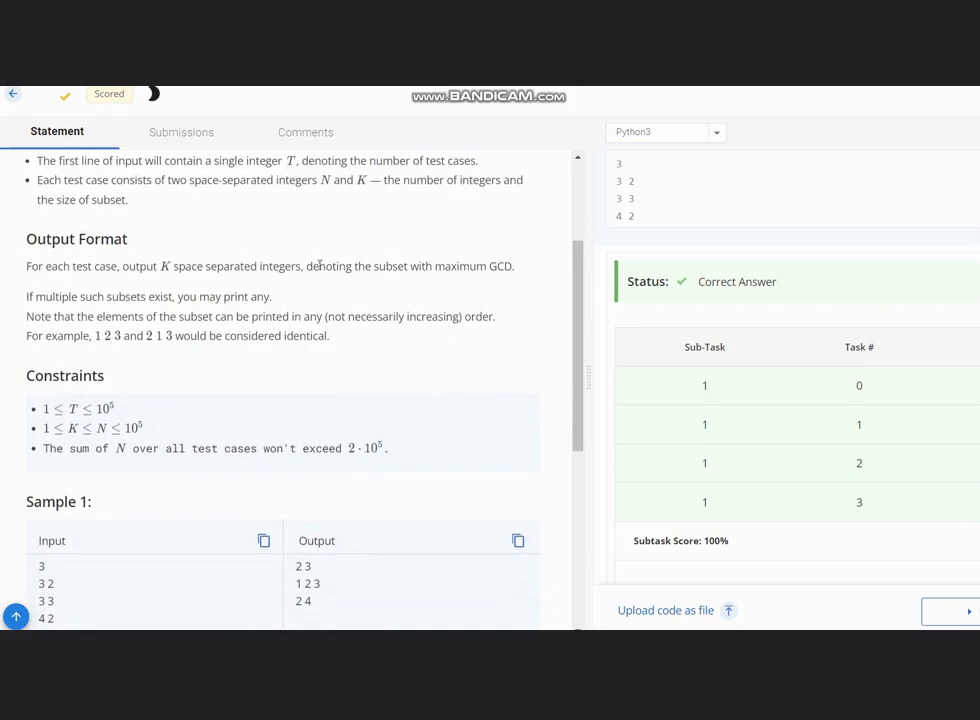
{"action": "scroll", "scroll_direction": "down", "scroll_amount": 3}
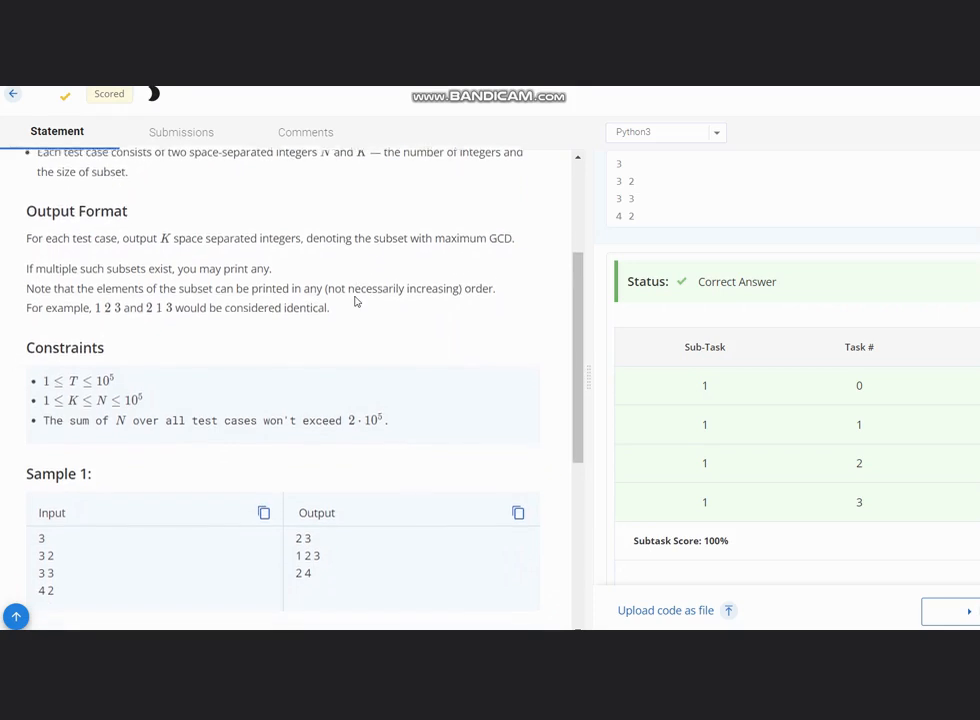
{"action": "scroll", "scroll_direction": "down", "scroll_amount": 3}
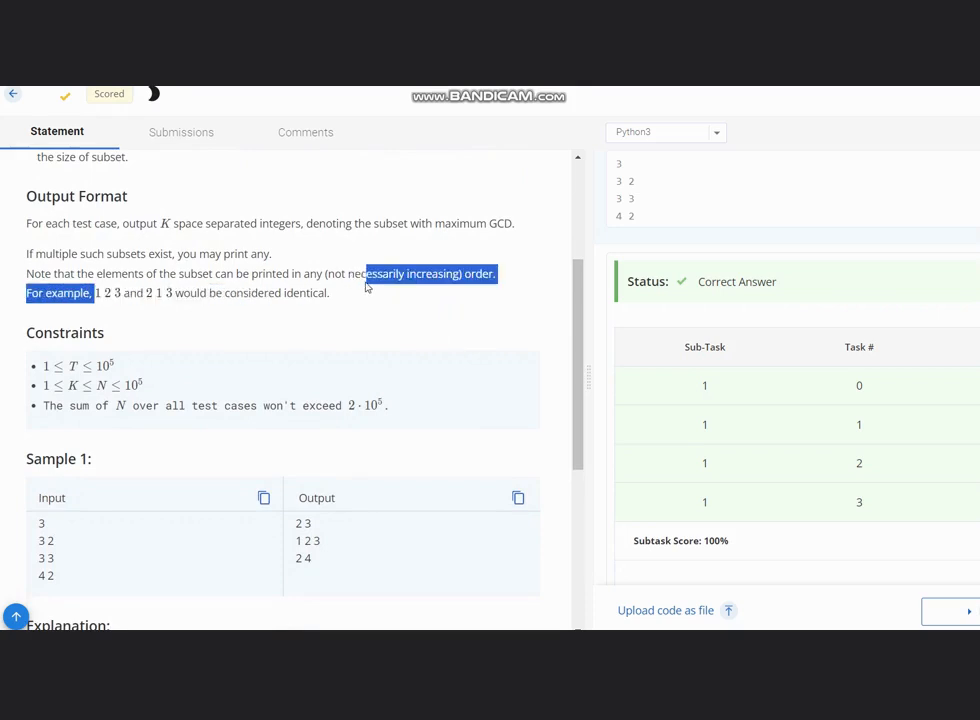
{"action": "left_click", "coordinate": [392, 332]}
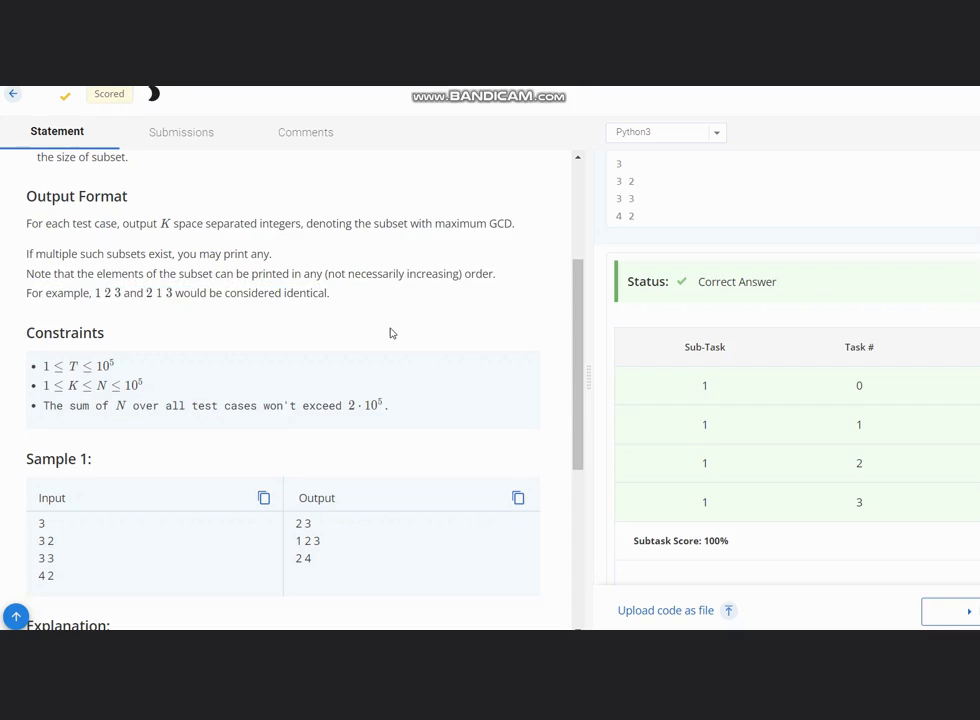
{"action": "scroll", "scroll_direction": "down", "scroll_amount": 3}
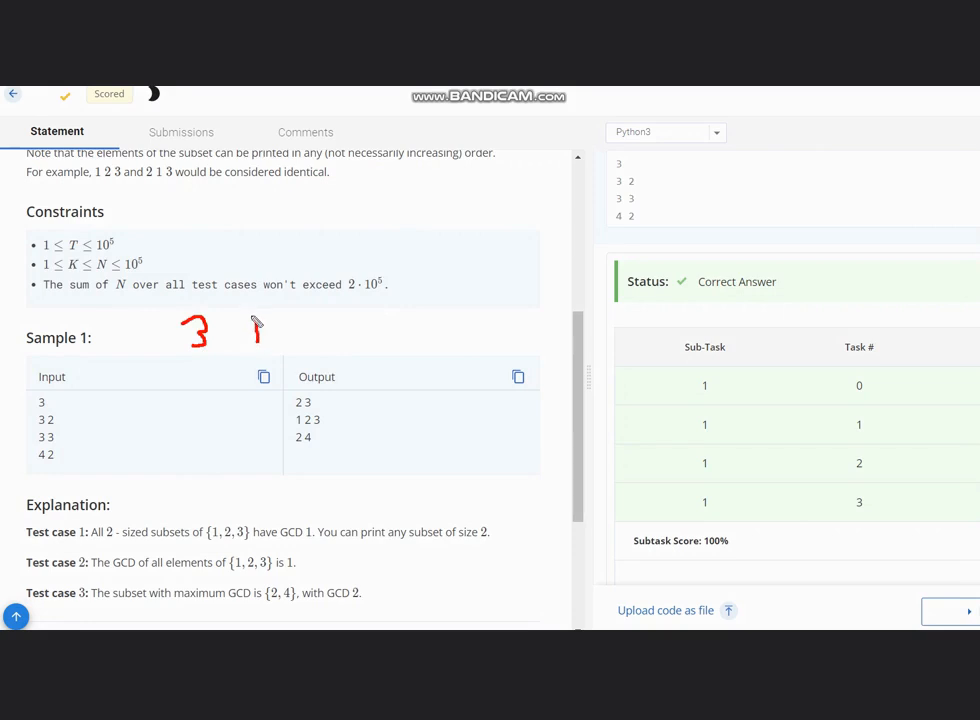
- Label 3 as N and 2 as K, write 1 2 3 with bracketed pairs, and tick the first output
{"action": "left_click_drag", "start_coordinate": [250, 320], "coordinate": [290, 340]}
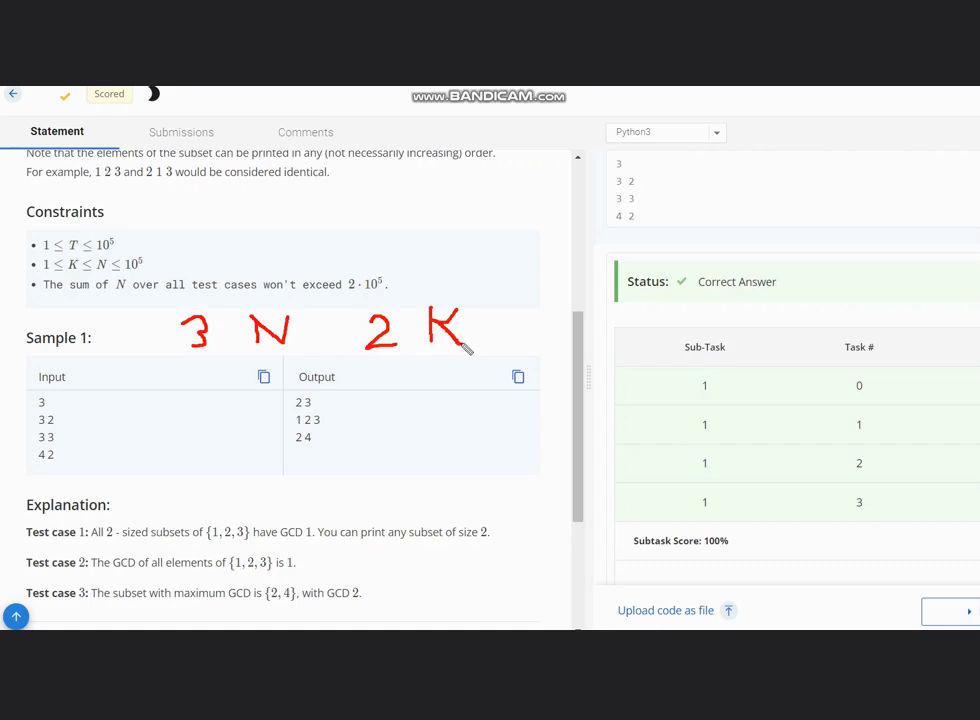
{"action": "mouse_move", "coordinate": [356, 204]}
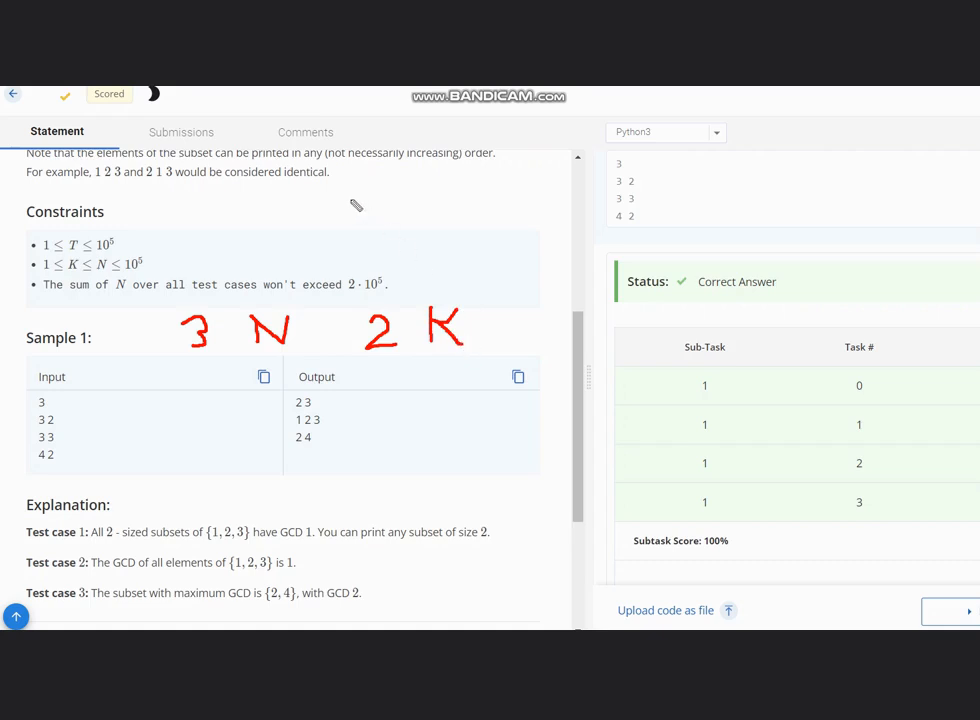
{"action": "left_click_drag", "start_coordinate": [348, 204], "coordinate": [348, 232]}
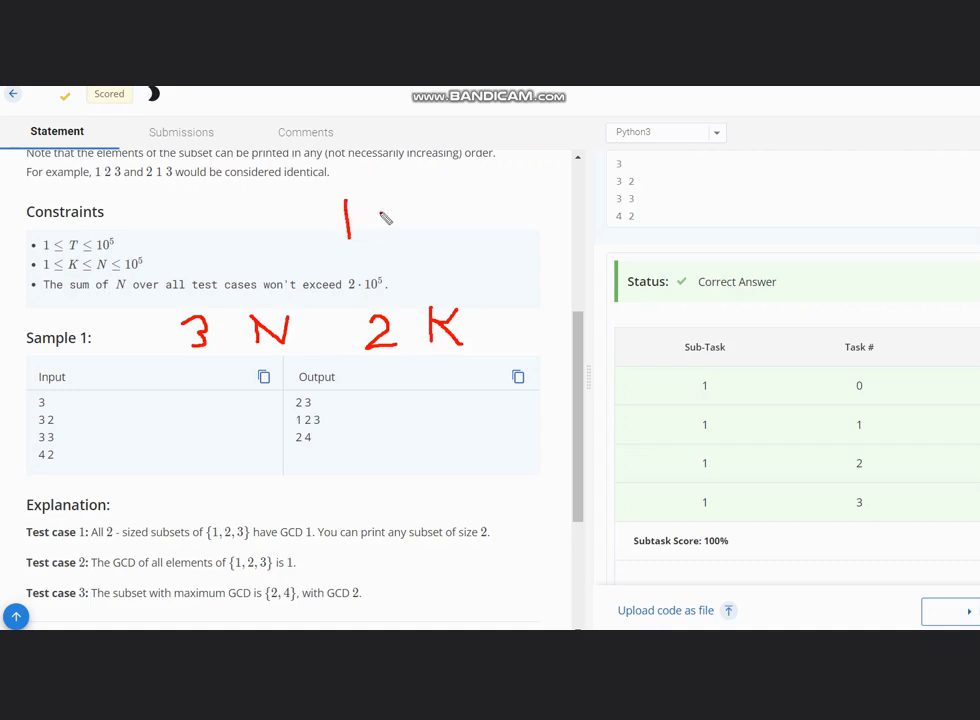
{"action": "left_click_drag", "start_coordinate": [384, 210], "coordinate": [416, 224]}
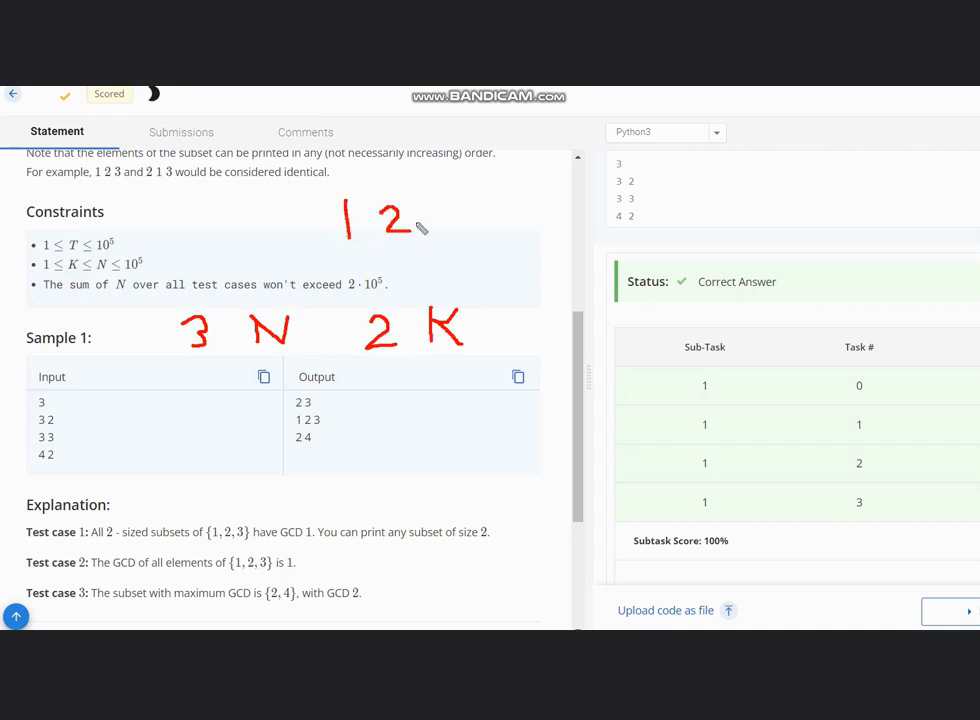
{"action": "left_click_drag", "start_coordinate": [444, 204], "coordinate": [464, 224]}
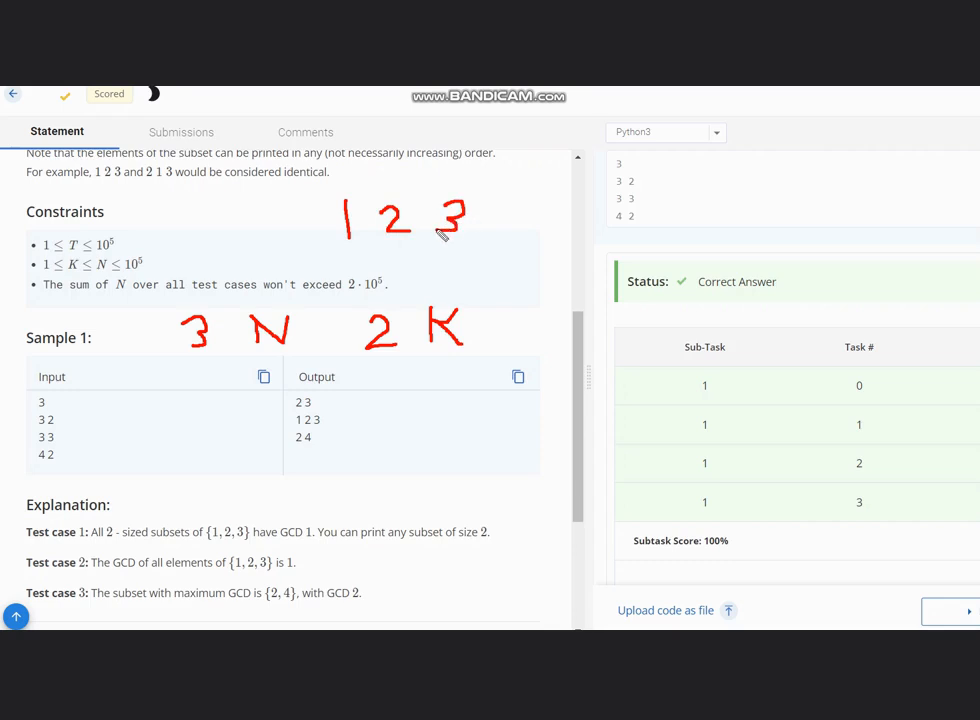
{"action": "mouse_move", "coordinate": [408, 236]}
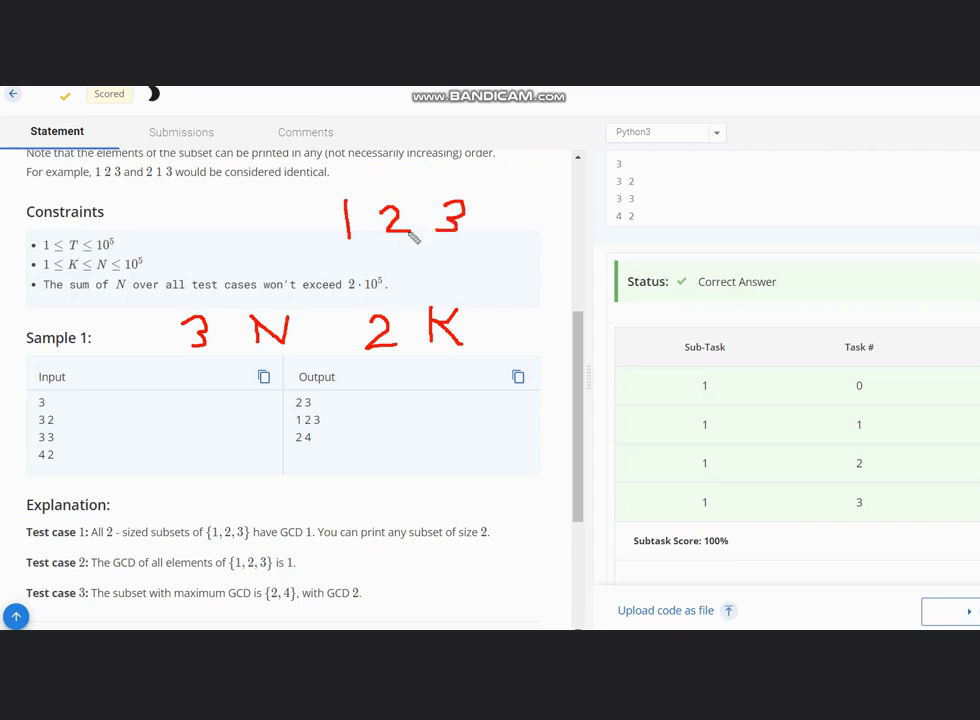
{"action": "mouse_move", "coordinate": [342, 232]}
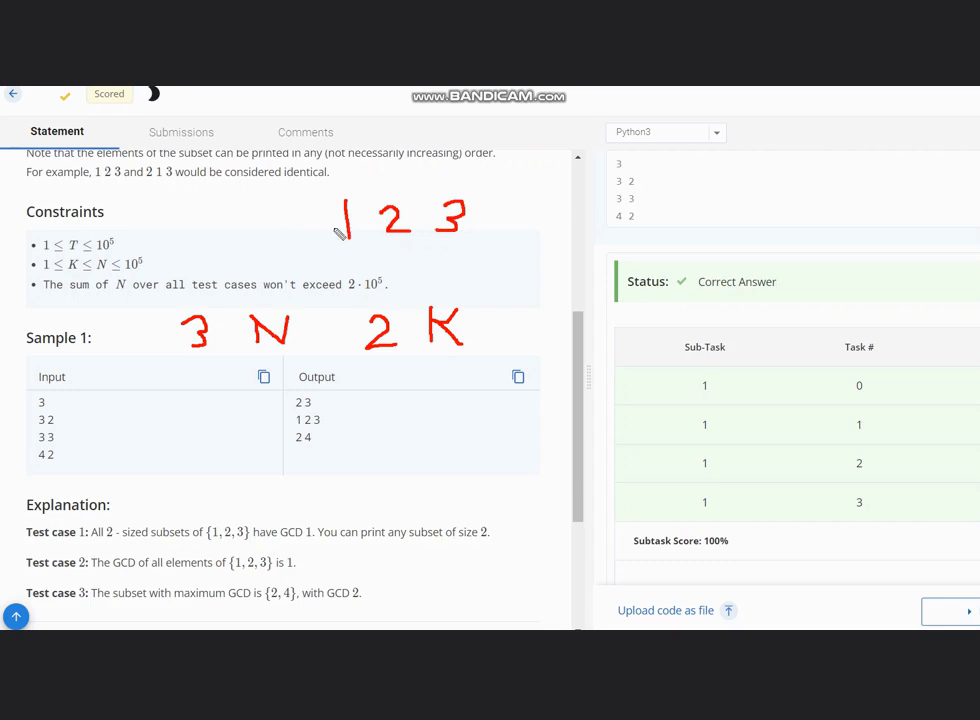
{"action": "mouse_move", "coordinate": [396, 258]}
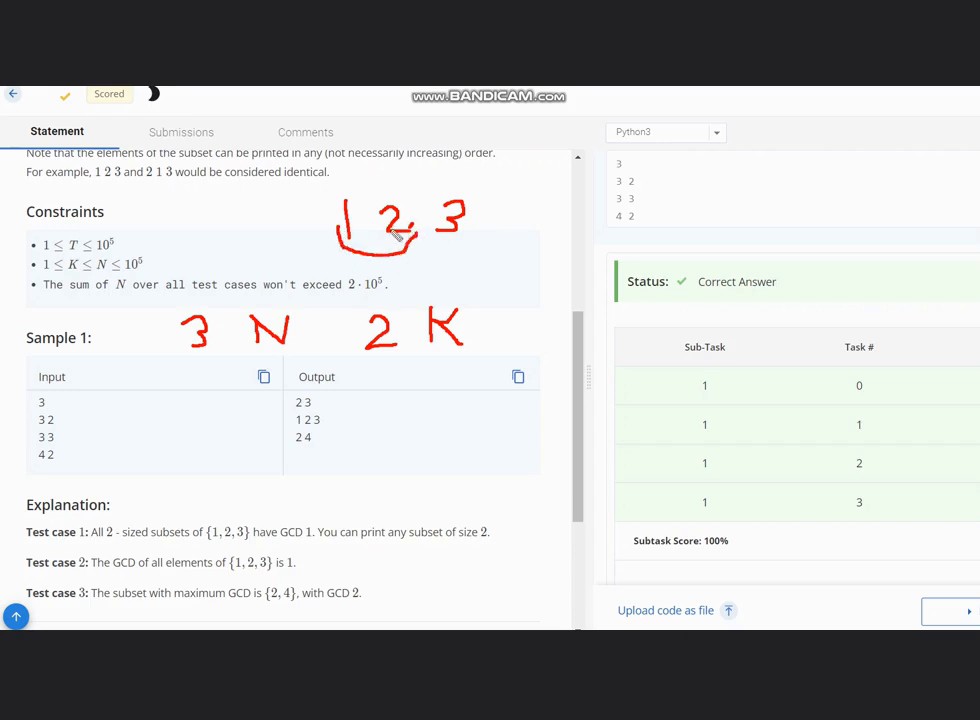
{"action": "left_click_drag", "start_coordinate": [350, 256], "coordinate": [476, 250]}
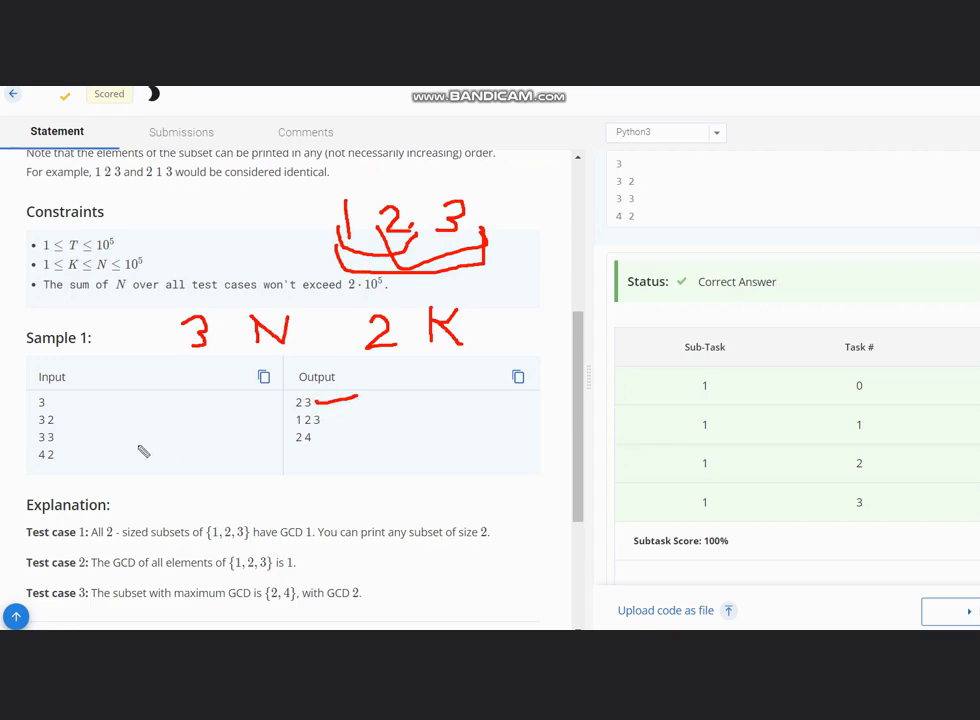
{"action": "mouse_move", "coordinate": [416, 432]}
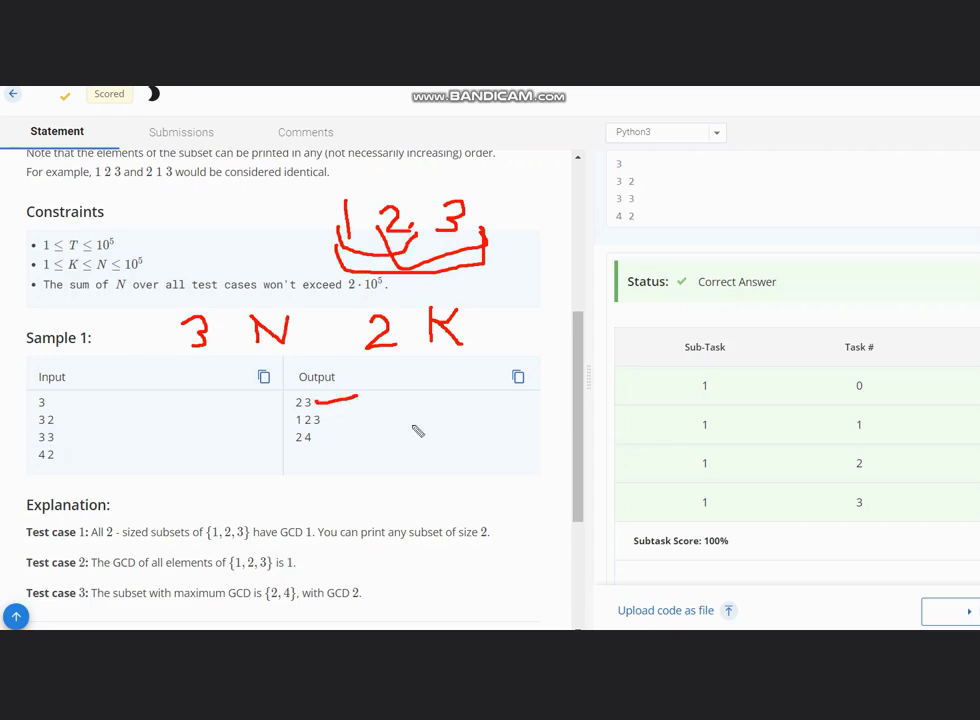
{"action": "left_click_drag", "start_coordinate": [456, 436], "coordinate": [470, 456]}
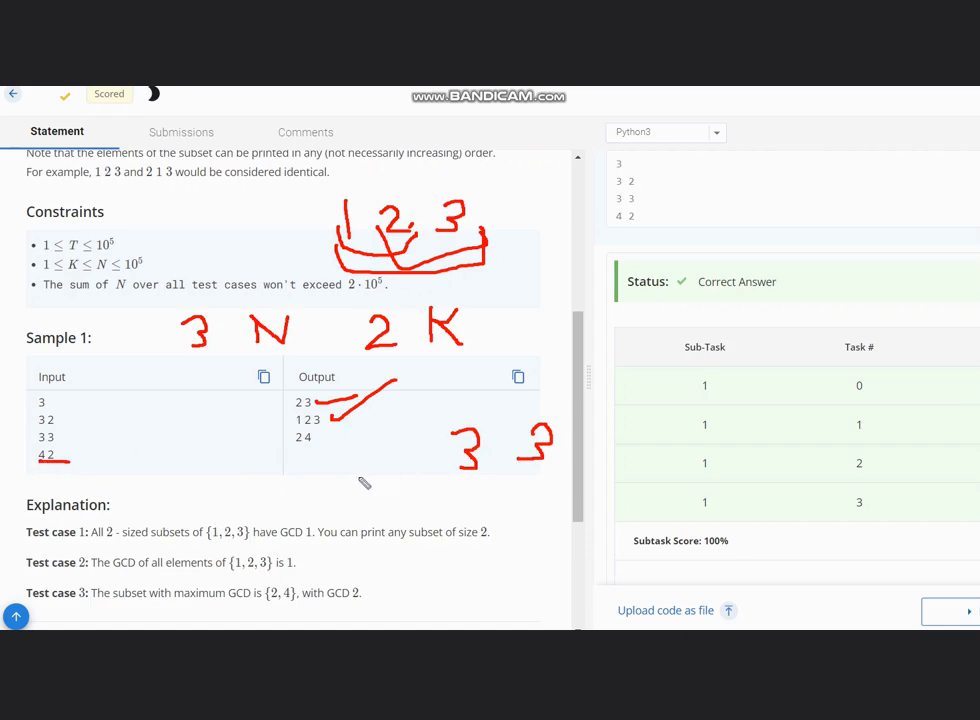
- Write 1 2 3 4 for the 4 2 case and jot 1 and 2 below the sample output
{"action": "left_click_drag", "start_coordinate": [356, 480], "coordinate": [376, 504]}
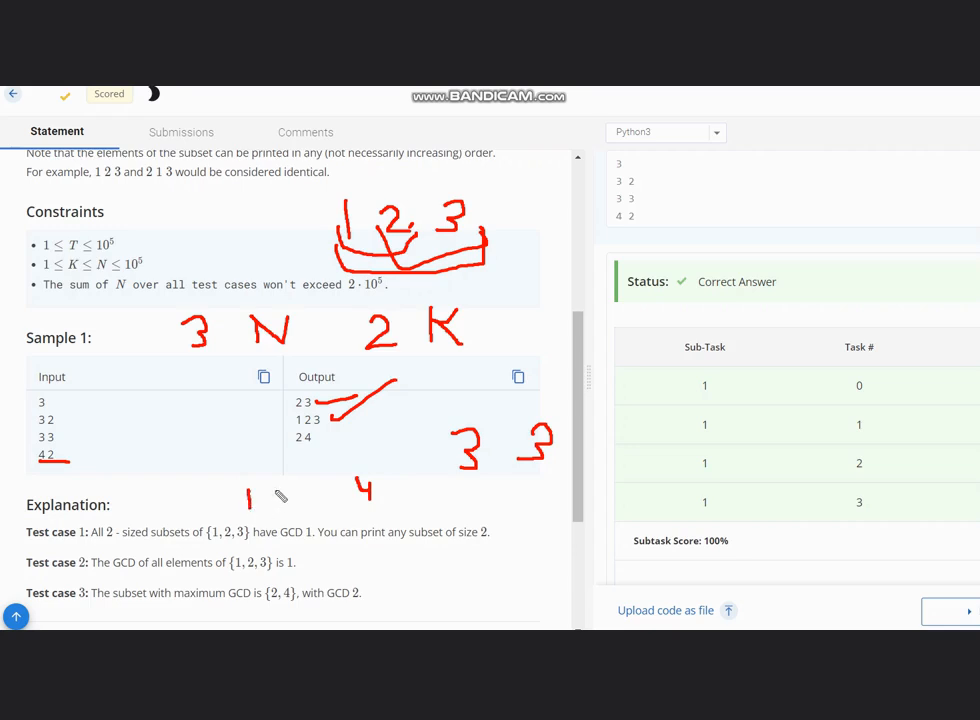
{"action": "left_click_drag", "start_coordinate": [270, 490], "coordinate": [300, 504]}
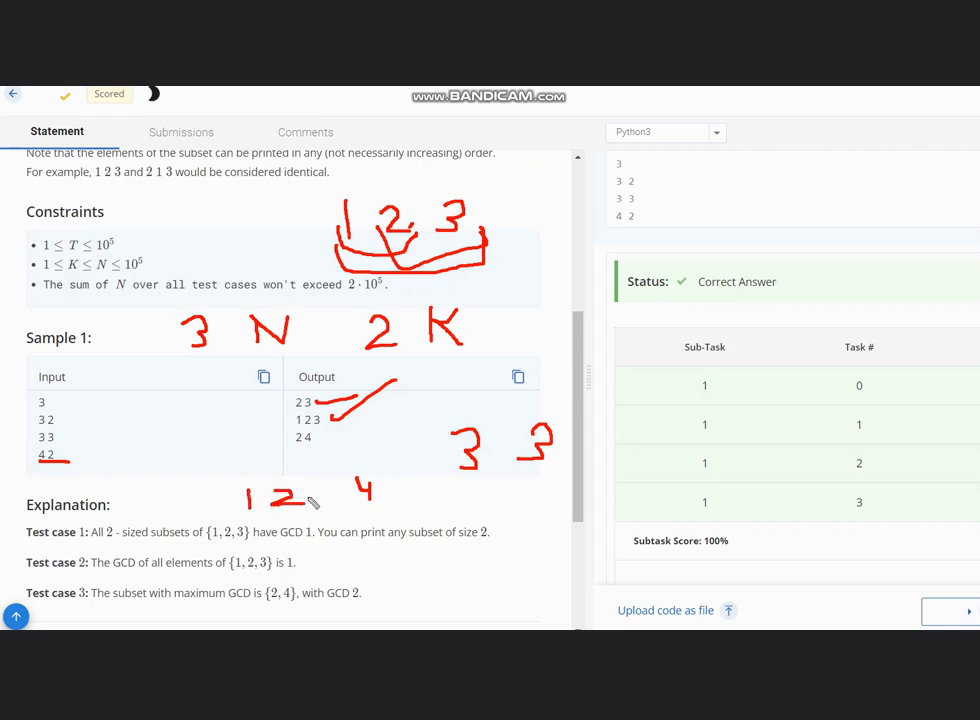
{"action": "left_click_drag", "start_coordinate": [300, 496], "coordinate": [340, 496]}
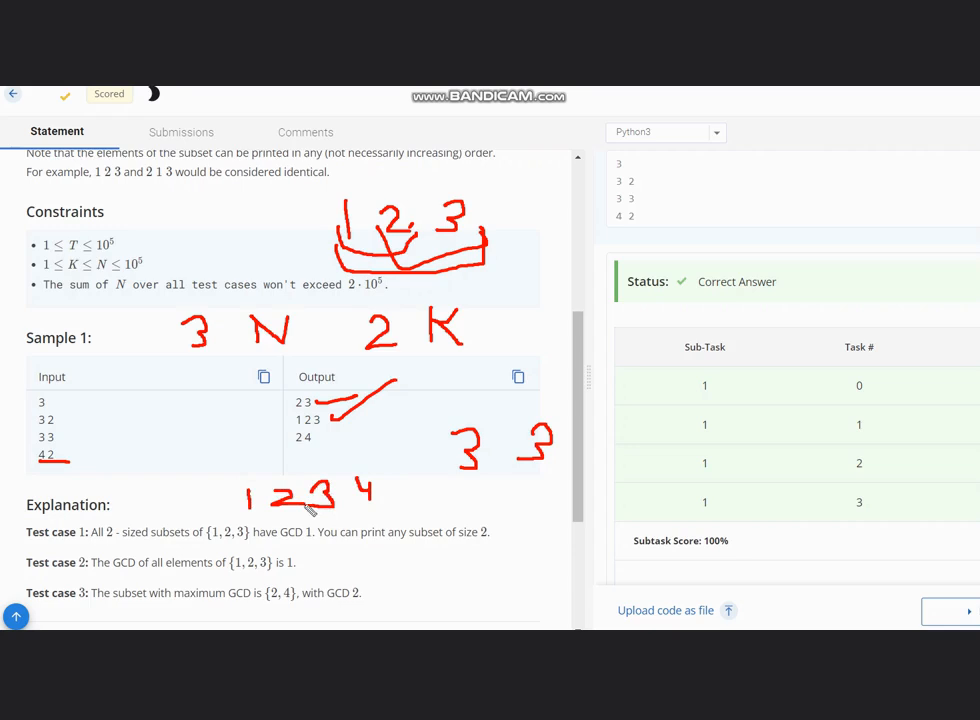
{"action": "mouse_move", "coordinate": [262, 520]}
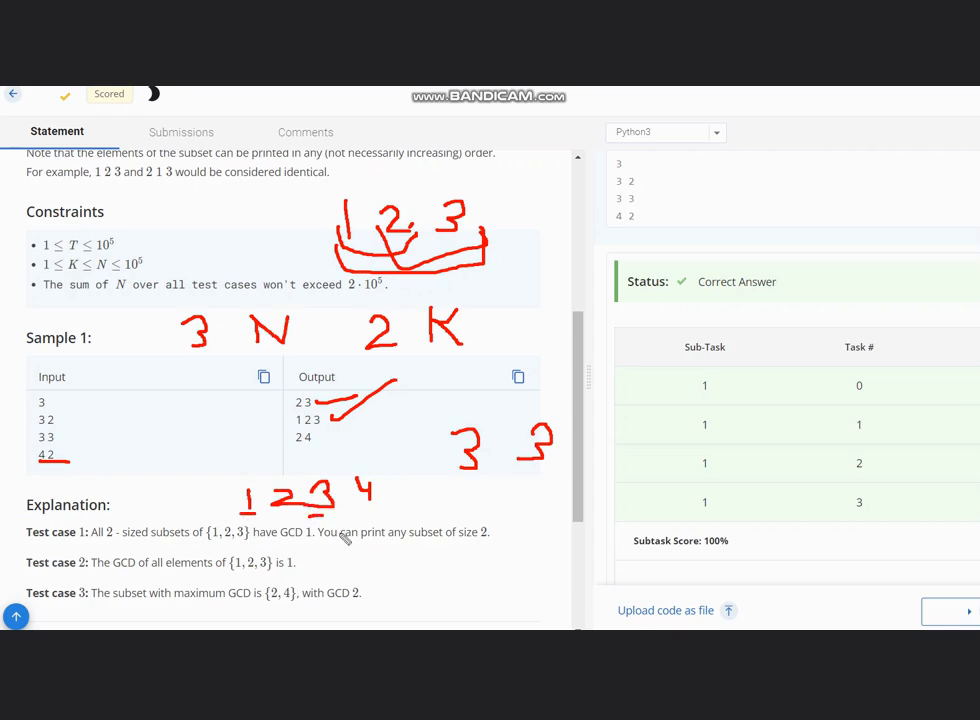
{"action": "left_click_drag", "start_coordinate": [400, 550], "coordinate": [400, 584]}
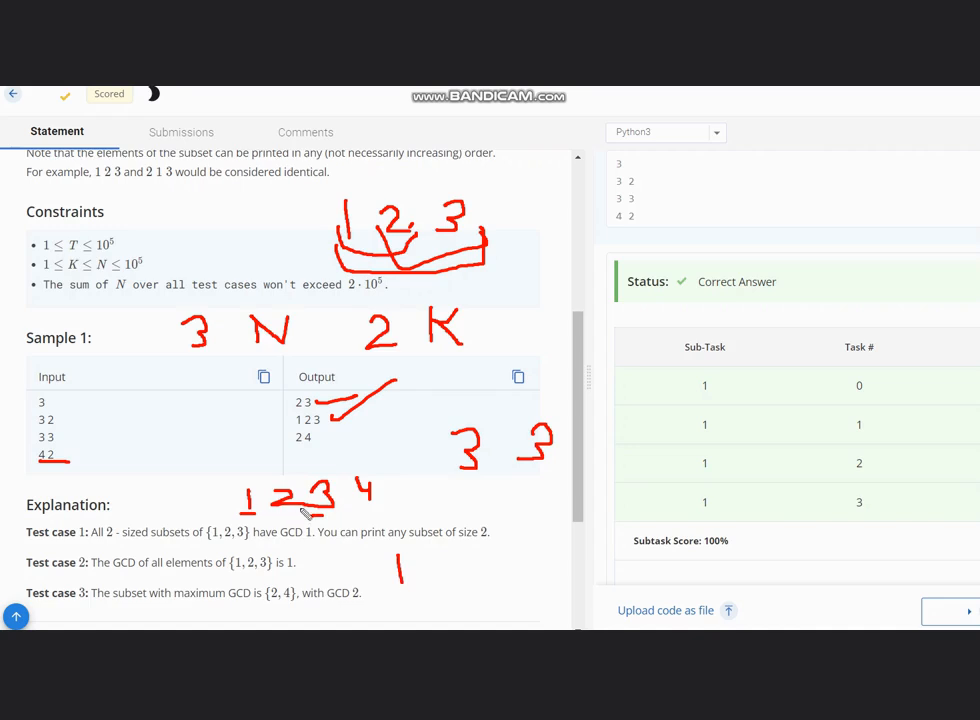
{"action": "mouse_move", "coordinate": [448, 558]}
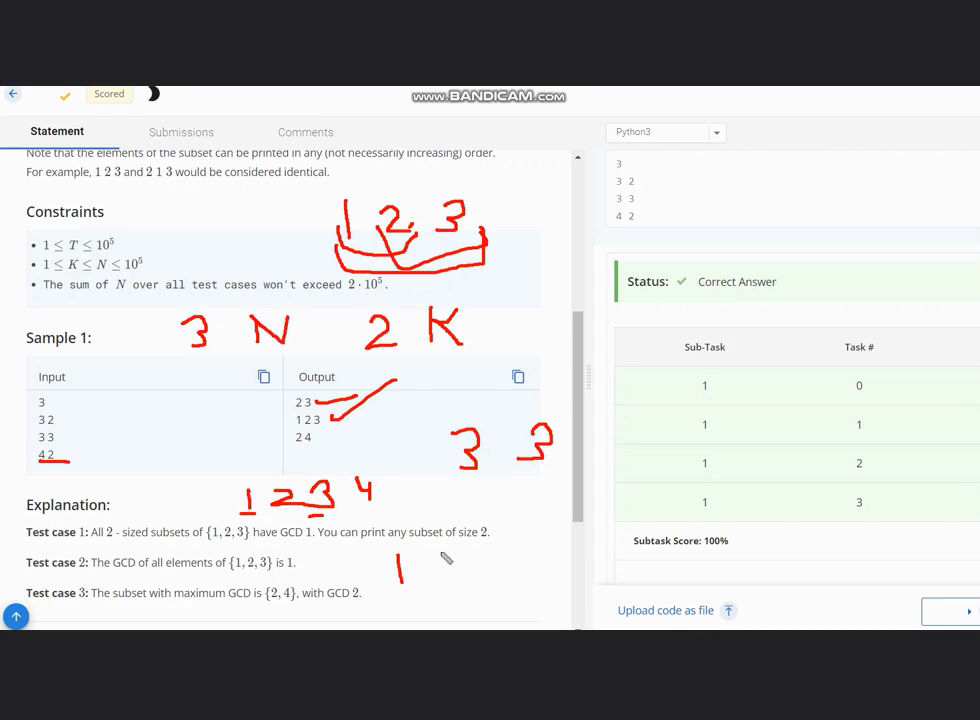
{"action": "left_click_drag", "start_coordinate": [450, 564], "coordinate": [470, 584]}
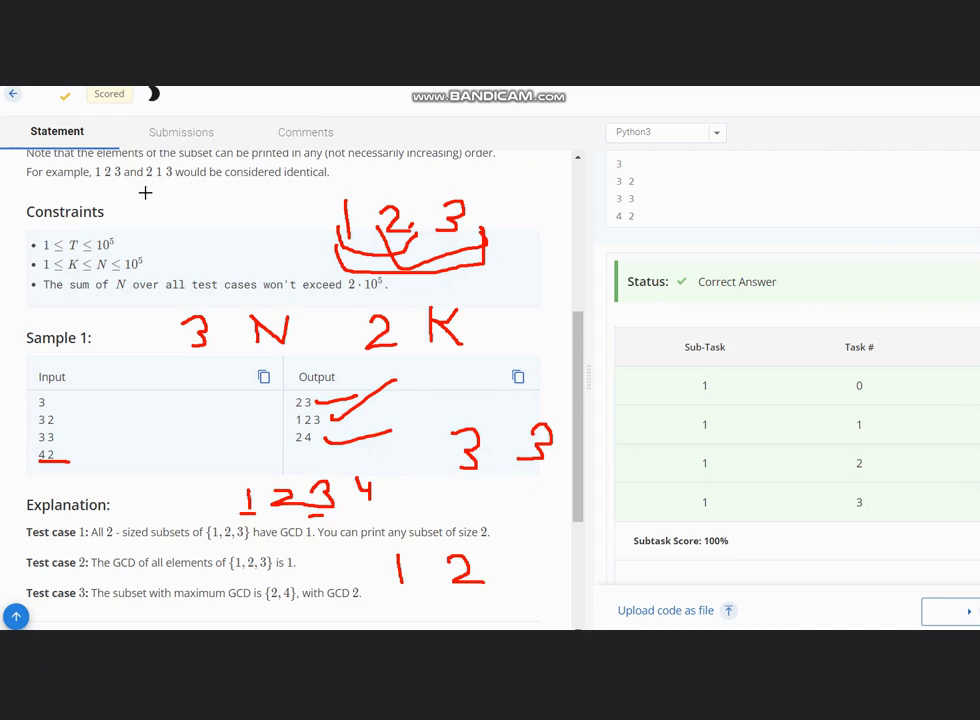
- Erase the earlier red ink and write the sequence 1 2 3 4 for the 4 3 example
{"action": "key", "text": "ctrl+z"}
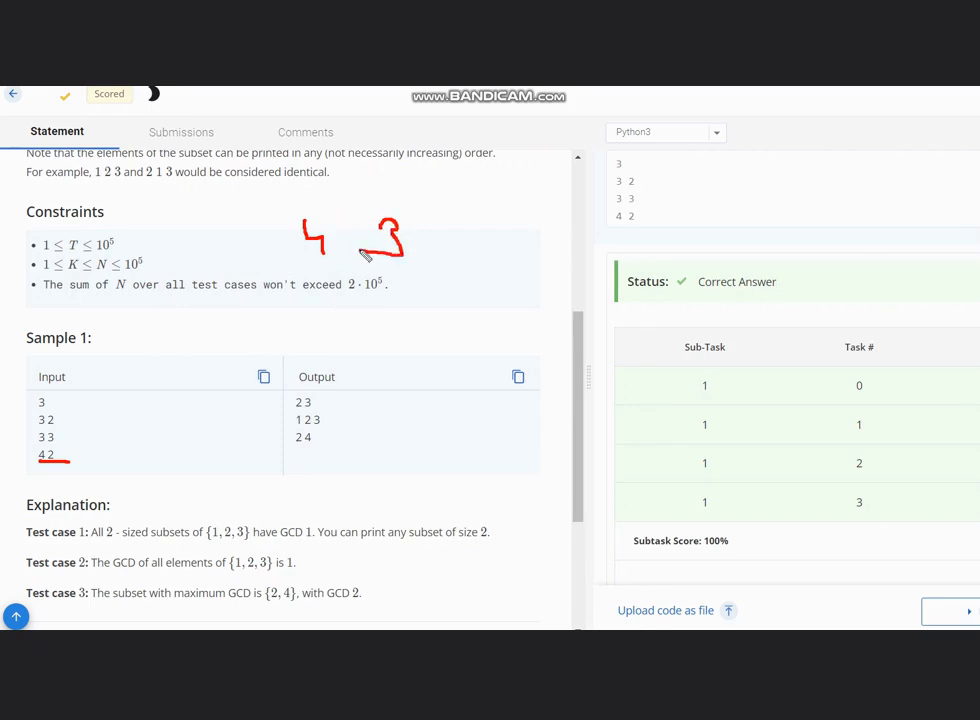
{"action": "mouse_move", "coordinate": [304, 302]}
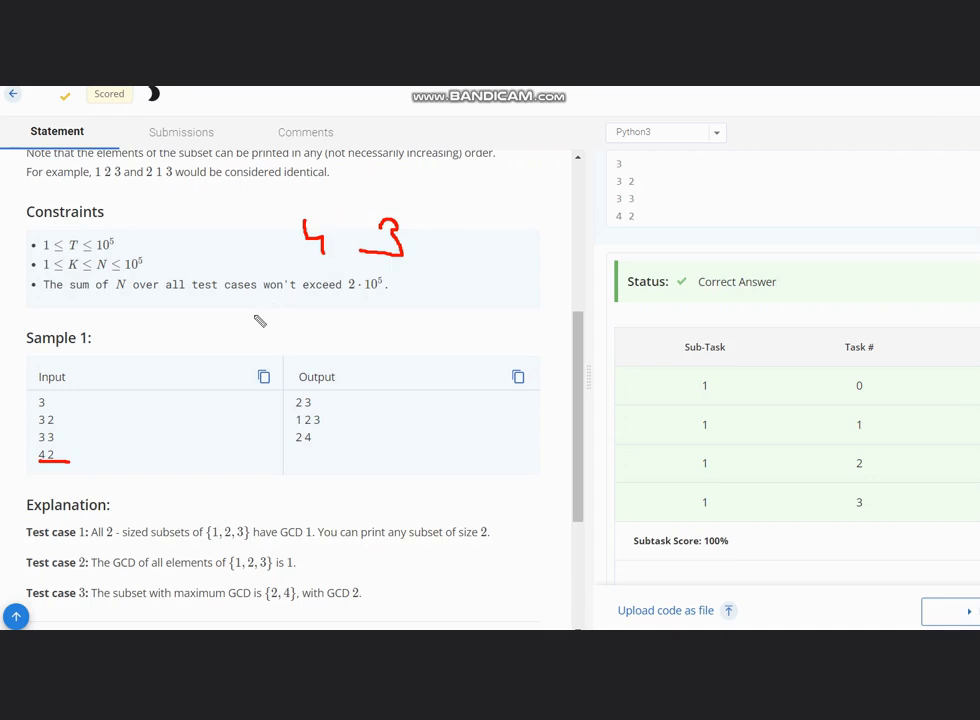
{"action": "left_click_drag", "start_coordinate": [256, 320], "coordinate": [280, 350]}
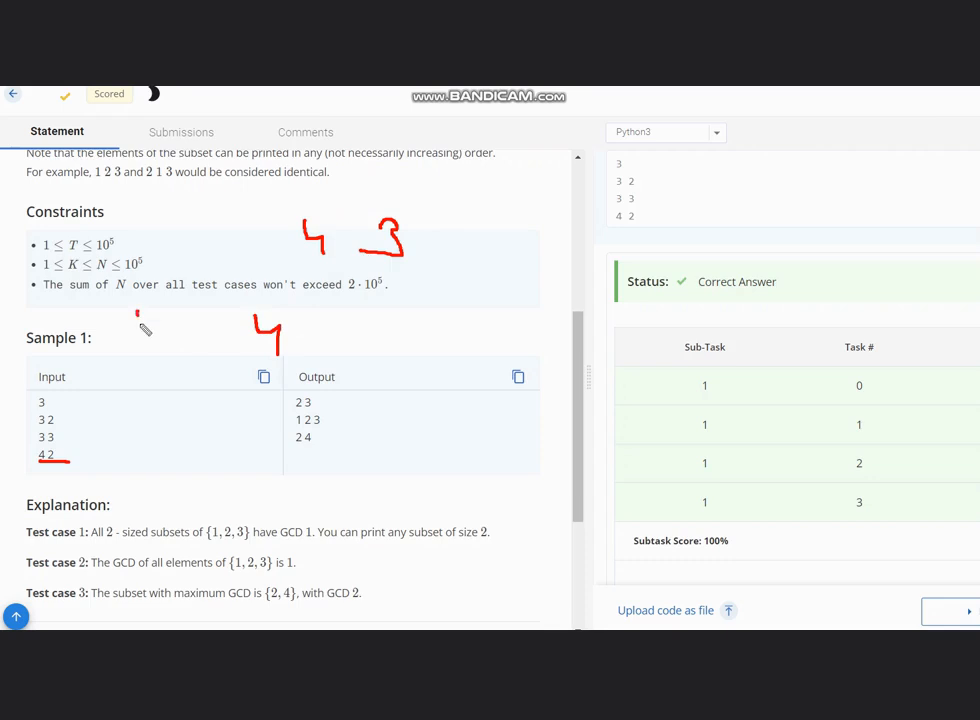
{"action": "left_click_drag", "start_coordinate": [136, 310], "coordinate": [200, 356]}
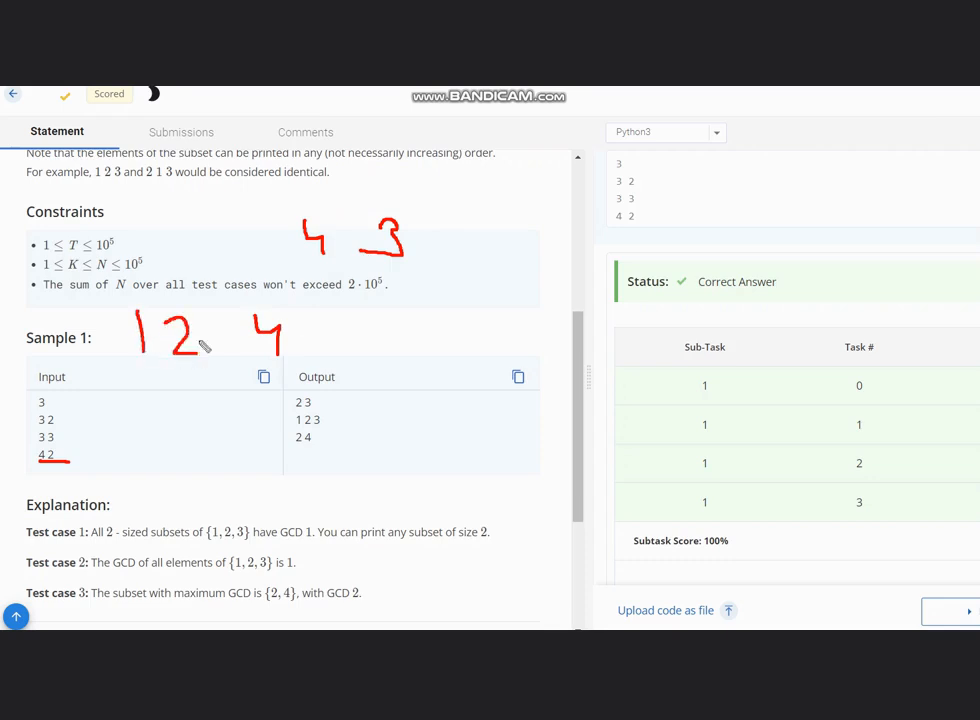
{"action": "left_click_drag", "start_coordinate": [200, 340], "coordinate": [240, 320]}
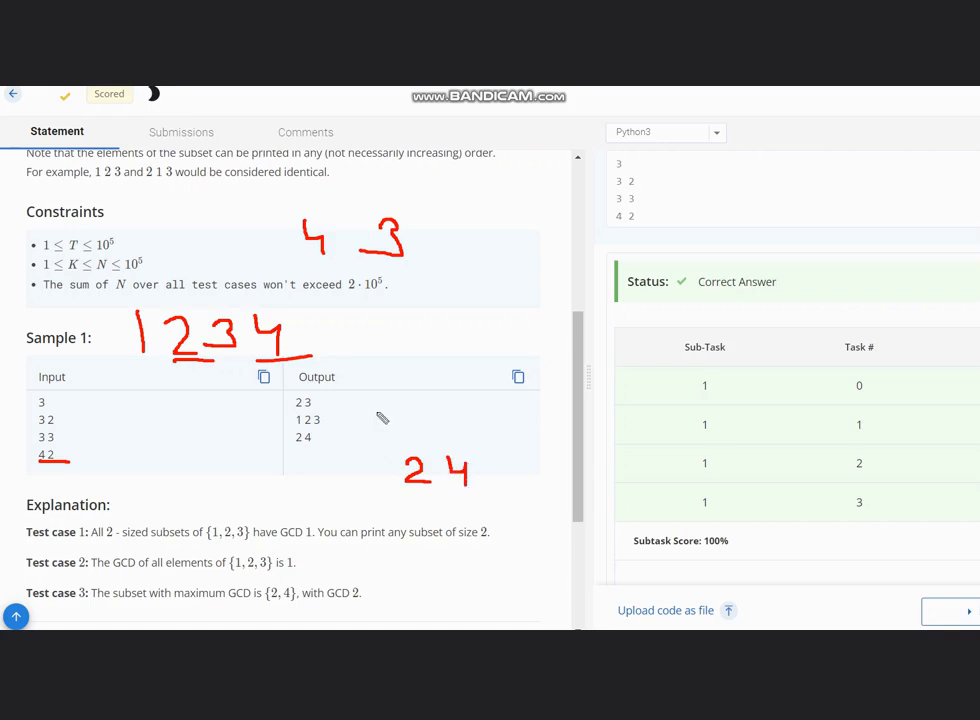
{"action": "mouse_move", "coordinate": [244, 336]}
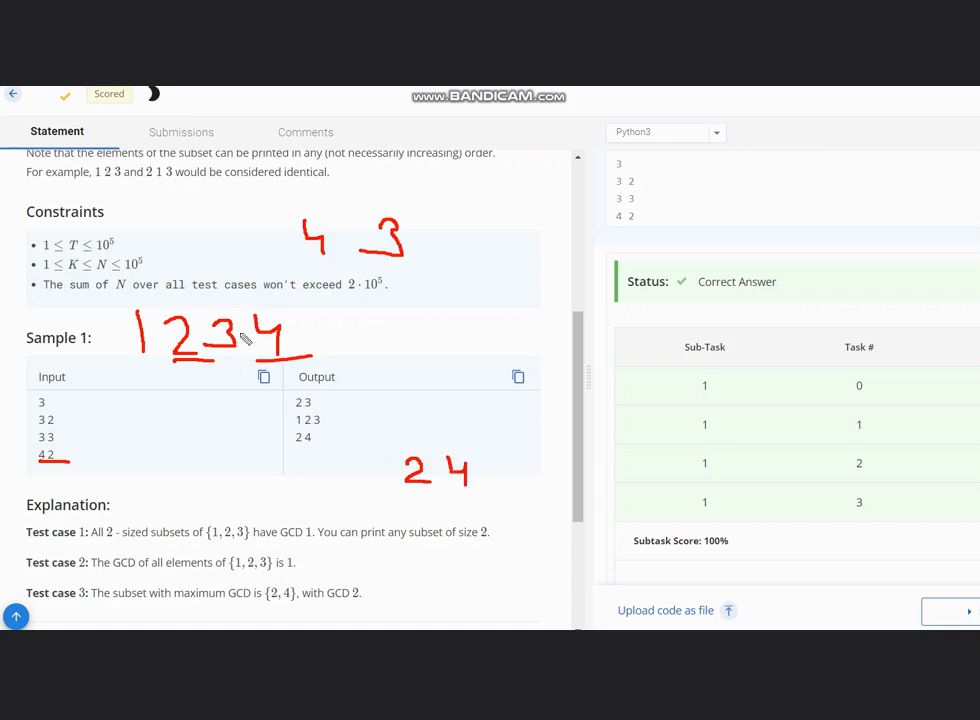
{"action": "mouse_move", "coordinate": [390, 264]}
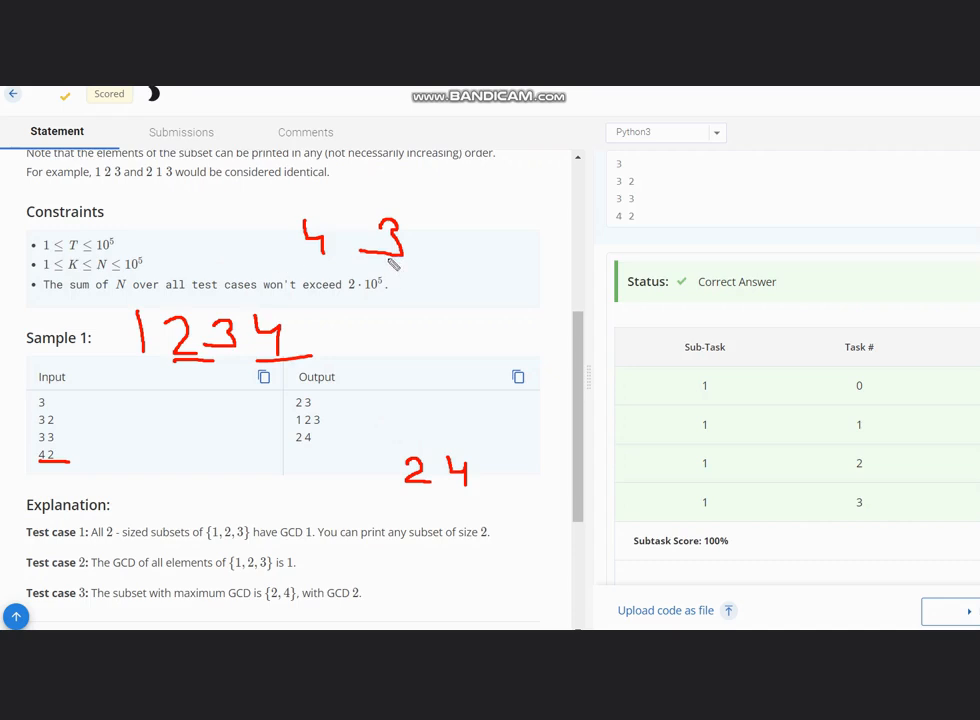
{"action": "mouse_move", "coordinate": [240, 328]}
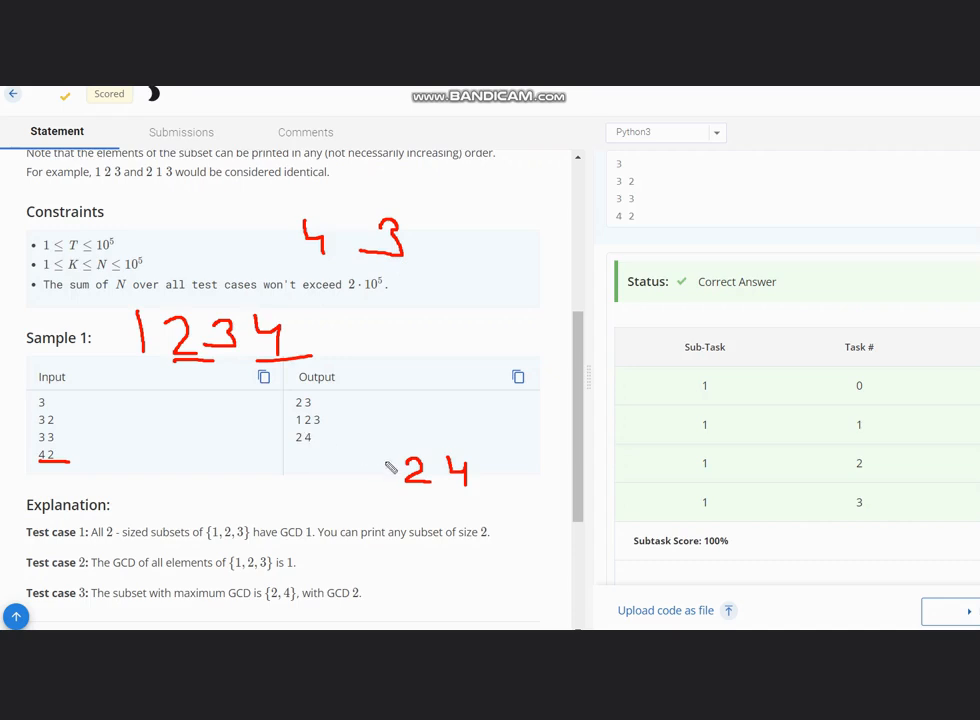
{"action": "mouse_move", "coordinate": [384, 468]}
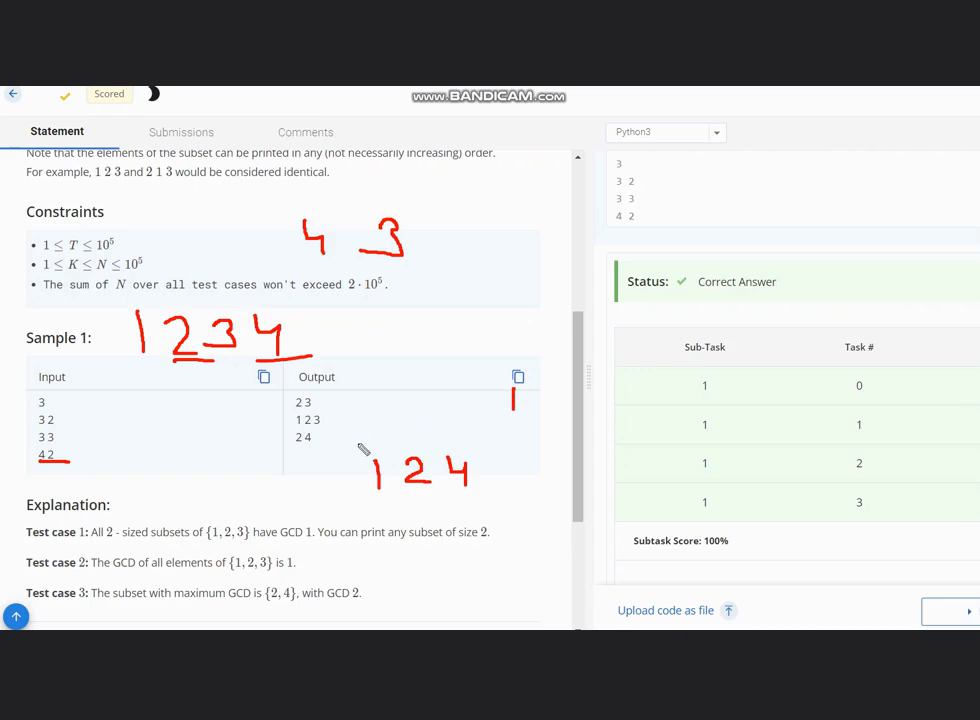
{"action": "mouse_move", "coordinate": [350, 488]}
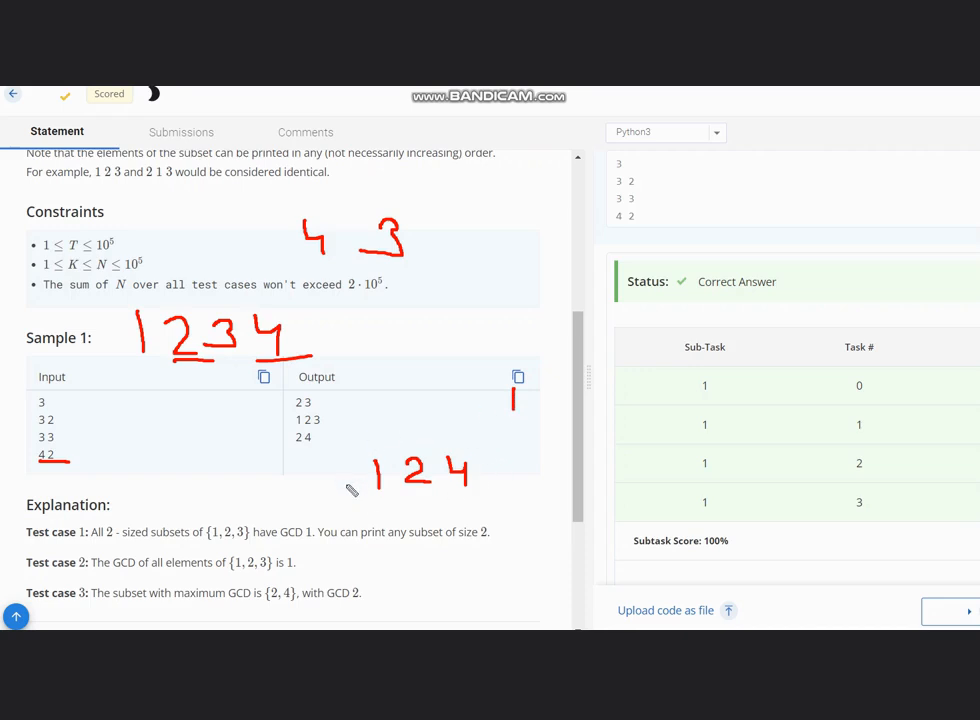
- List the subsets 1 2 3, 1 2 4 and 3 2 4 and label the sequence with N and K
{"action": "left_click_drag", "start_coordinate": [376, 496], "coordinate": [390, 520]}
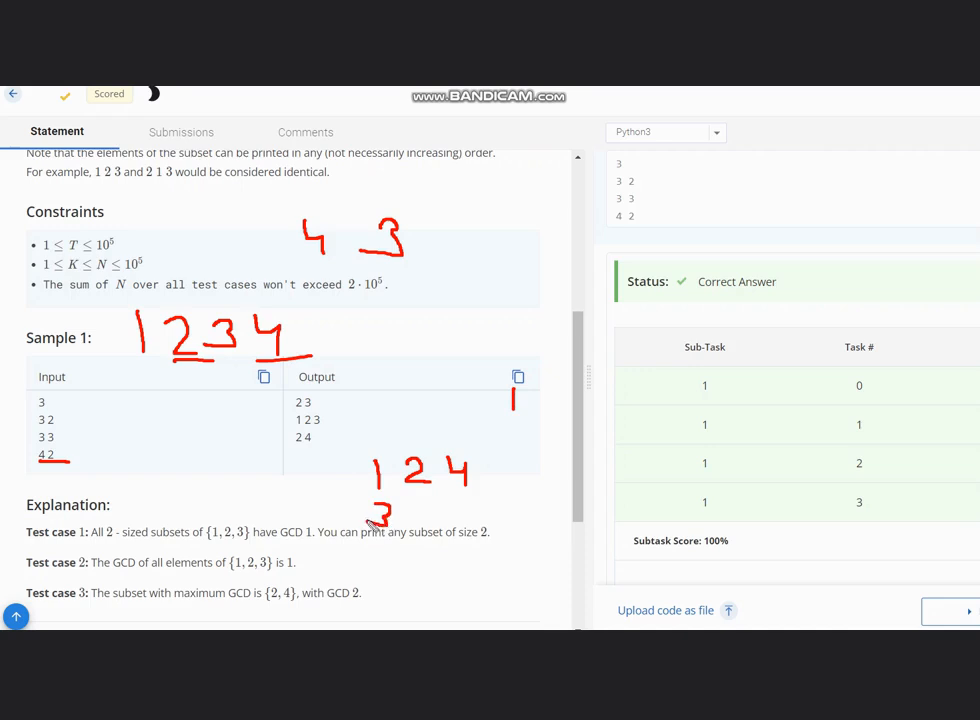
{"action": "left_click_drag", "start_coordinate": [400, 490], "coordinate": [430, 520]}
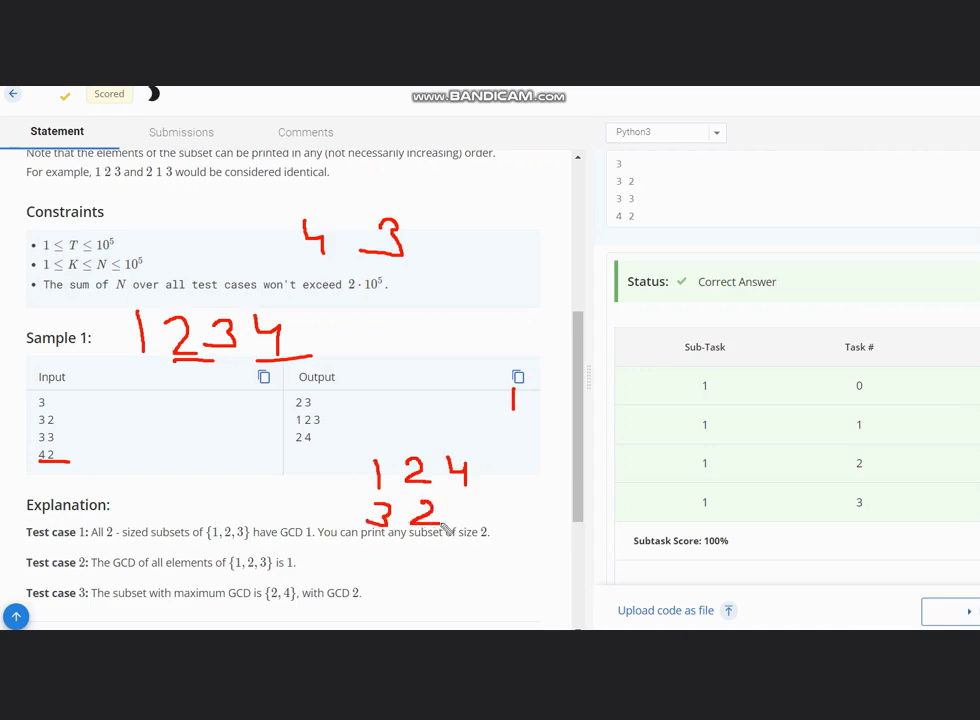
{"action": "left_click_drag", "start_coordinate": [444, 490], "coordinate": [470, 510]}
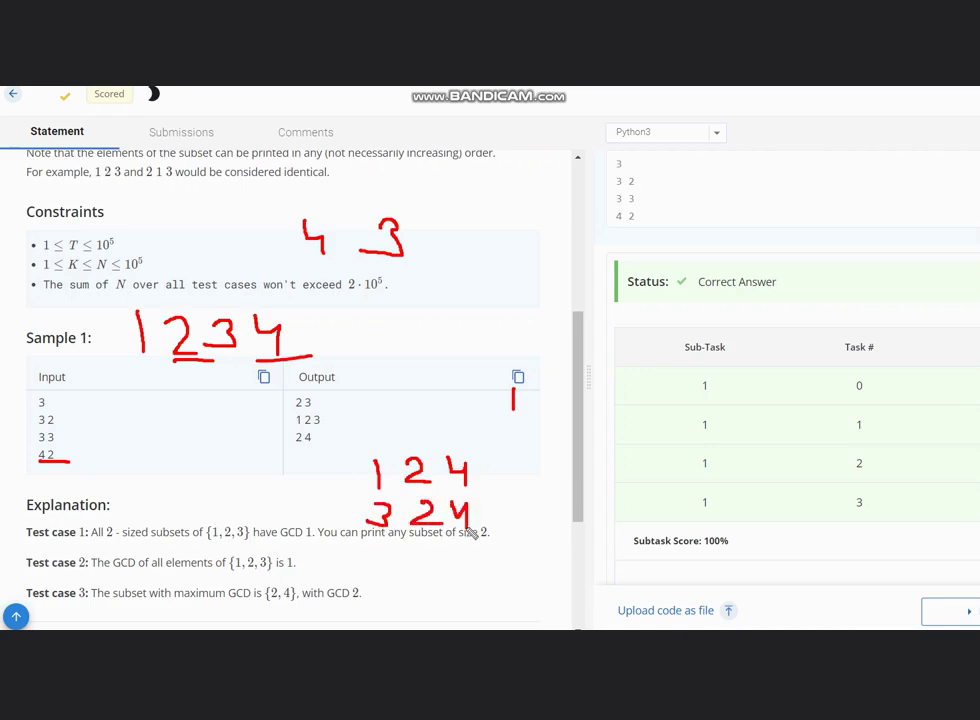
{"action": "left_click_drag", "start_coordinate": [350, 400], "coordinate": [400, 436]}
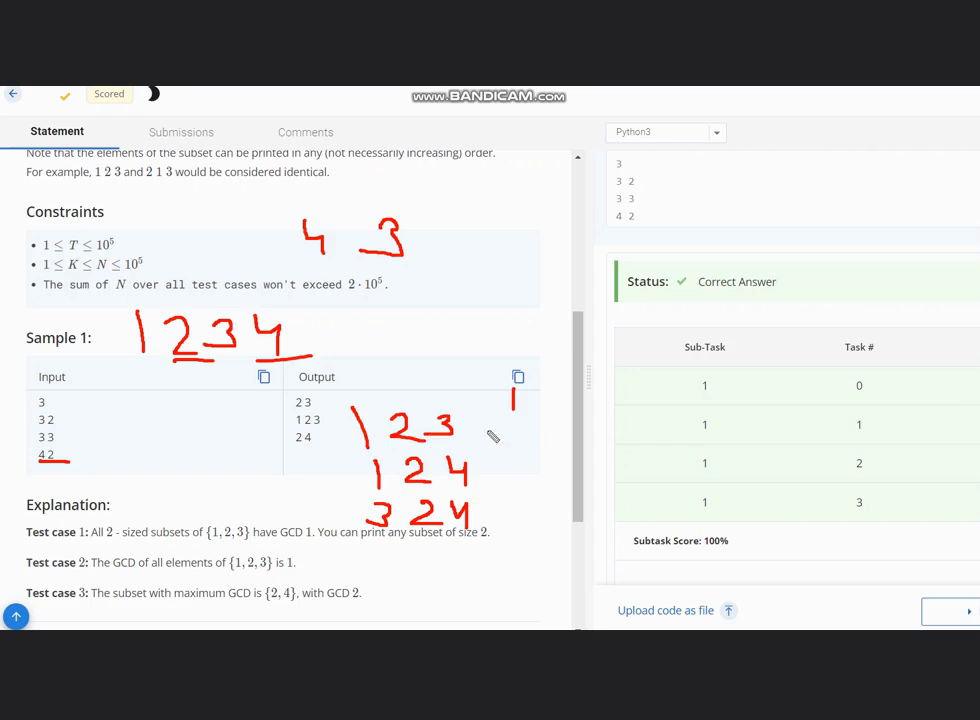
{"action": "mouse_move", "coordinate": [464, 408]}
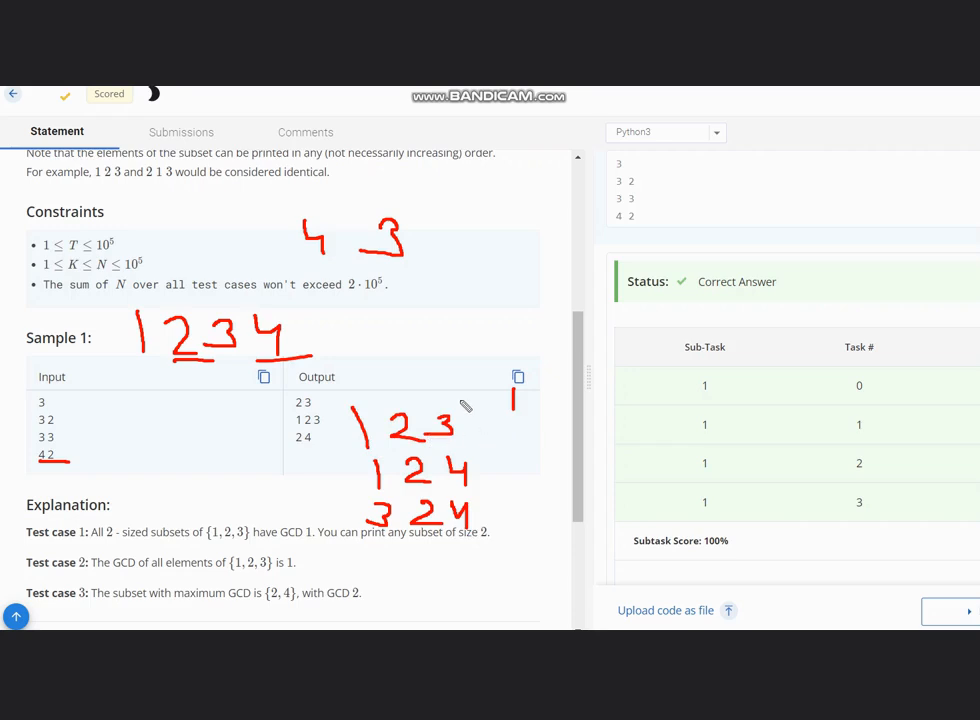
{"action": "mouse_move", "coordinate": [280, 400]}
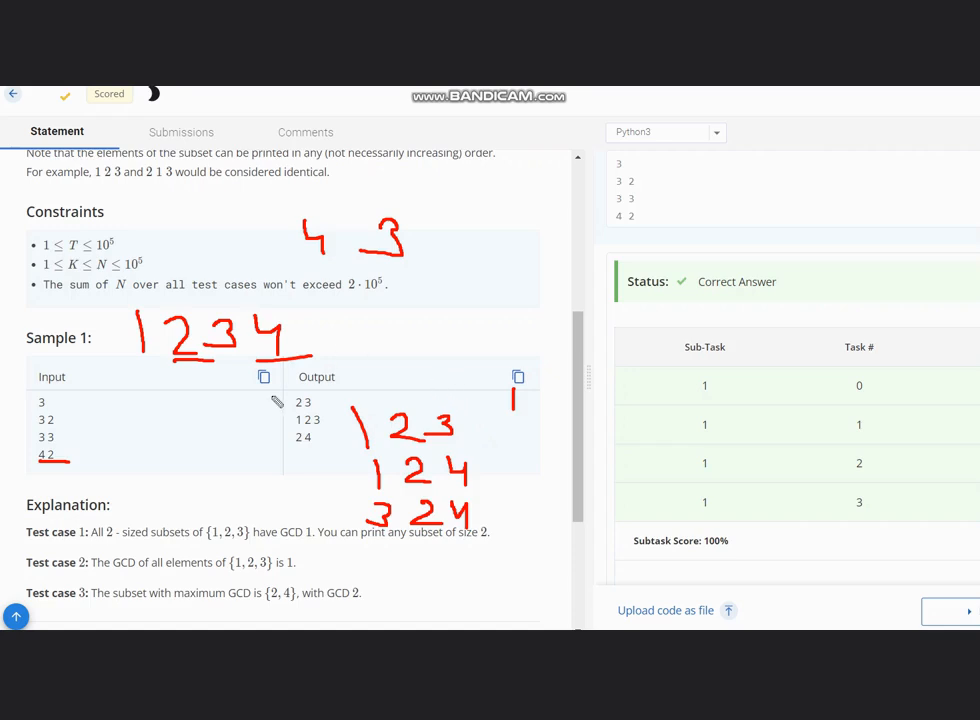
{"action": "mouse_move", "coordinate": [144, 412]}
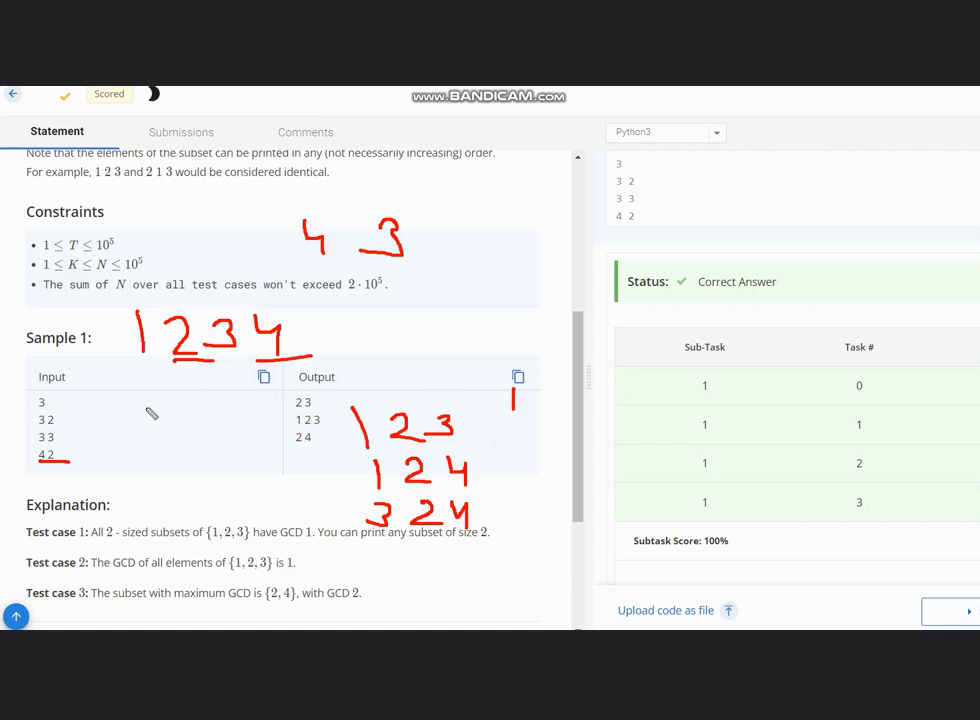
{"action": "mouse_move", "coordinate": [468, 300]}
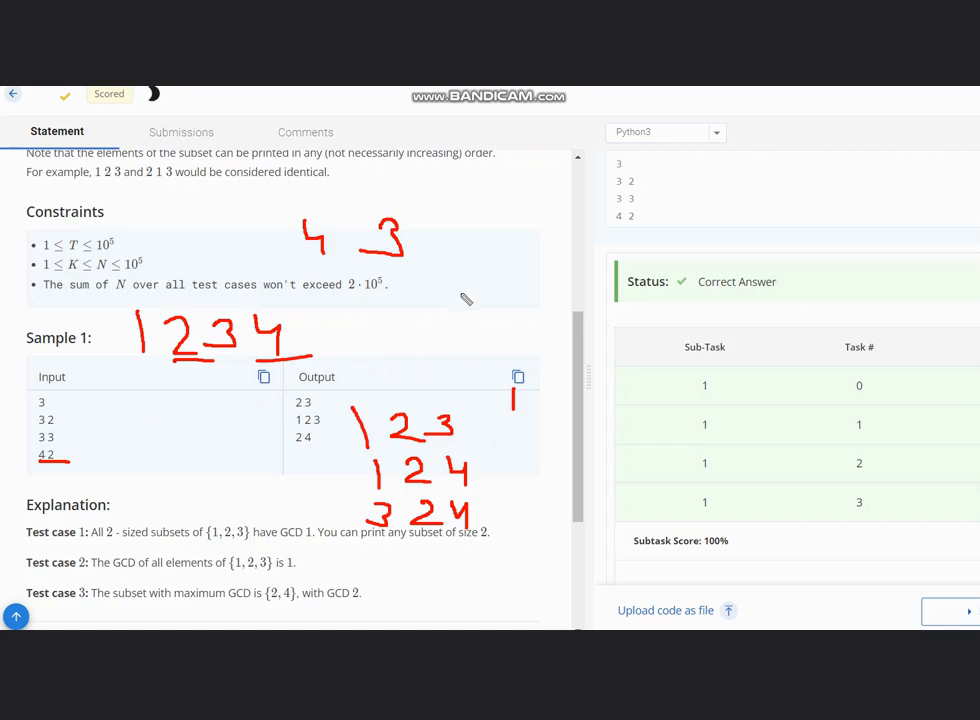
{"action": "left_click_drag", "start_coordinate": [460, 290], "coordinate": [484, 320]}
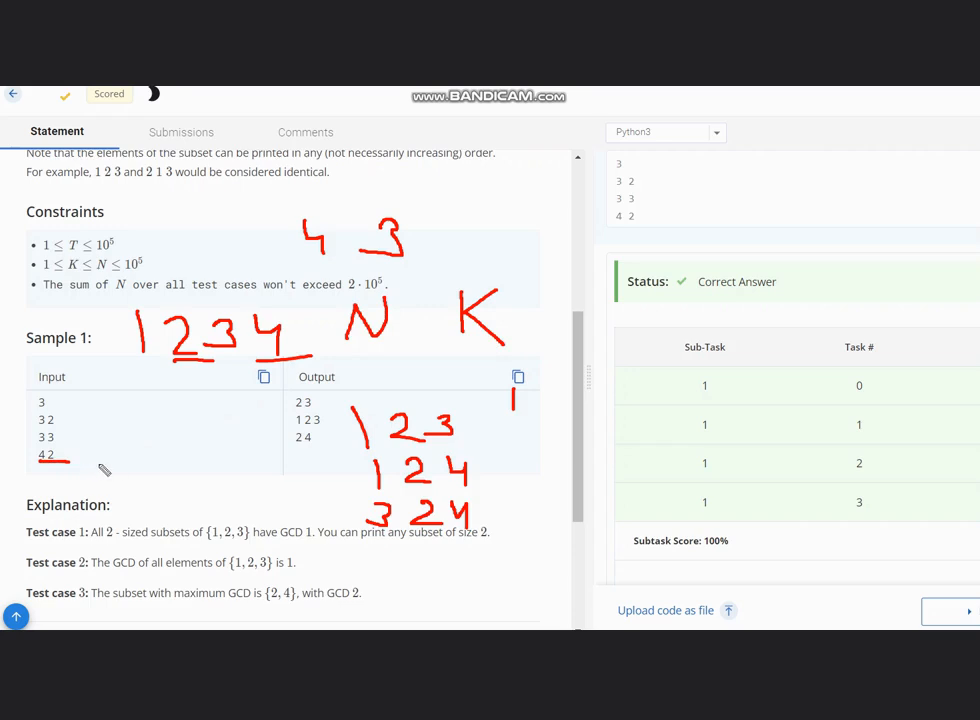
{"action": "mouse_move", "coordinate": [148, 498]}
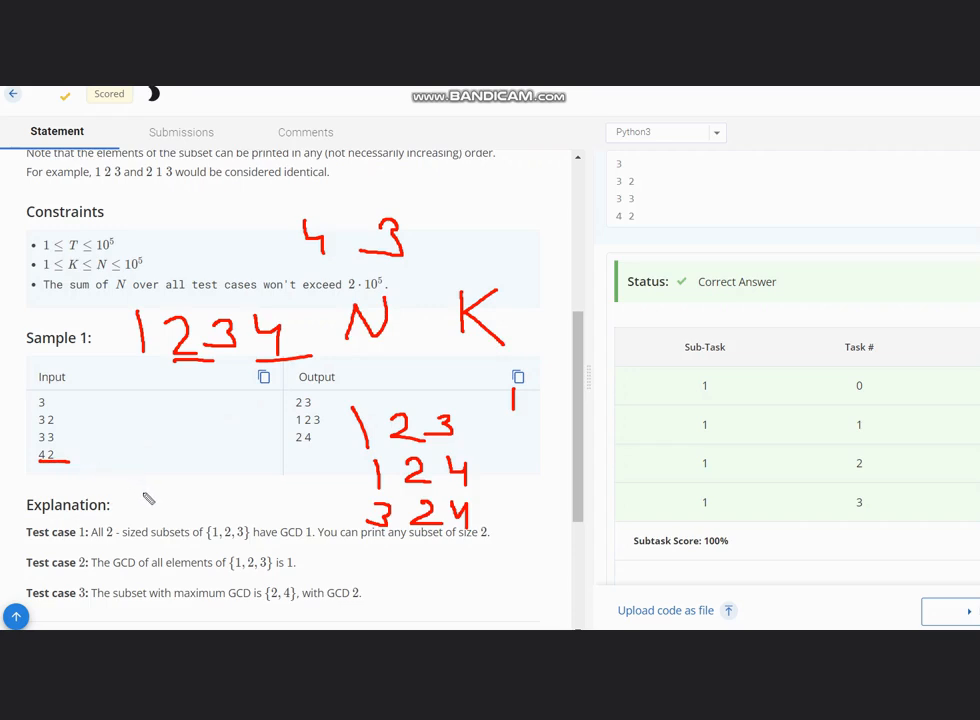
{"action": "mouse_move", "coordinate": [156, 490]}
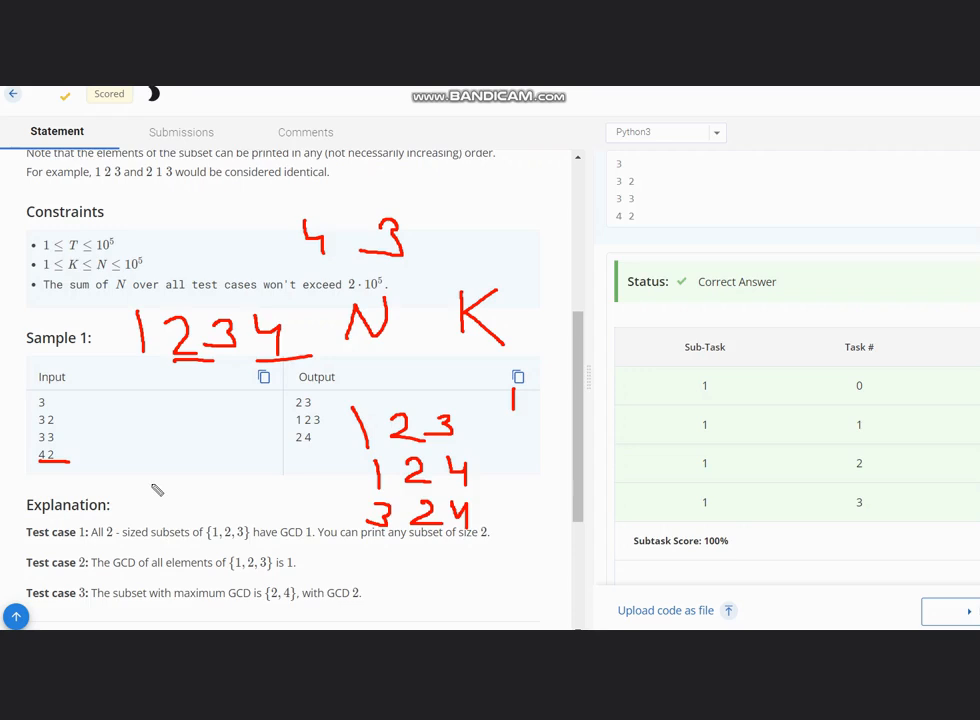
{"action": "mouse_move", "coordinate": [88, 402]}
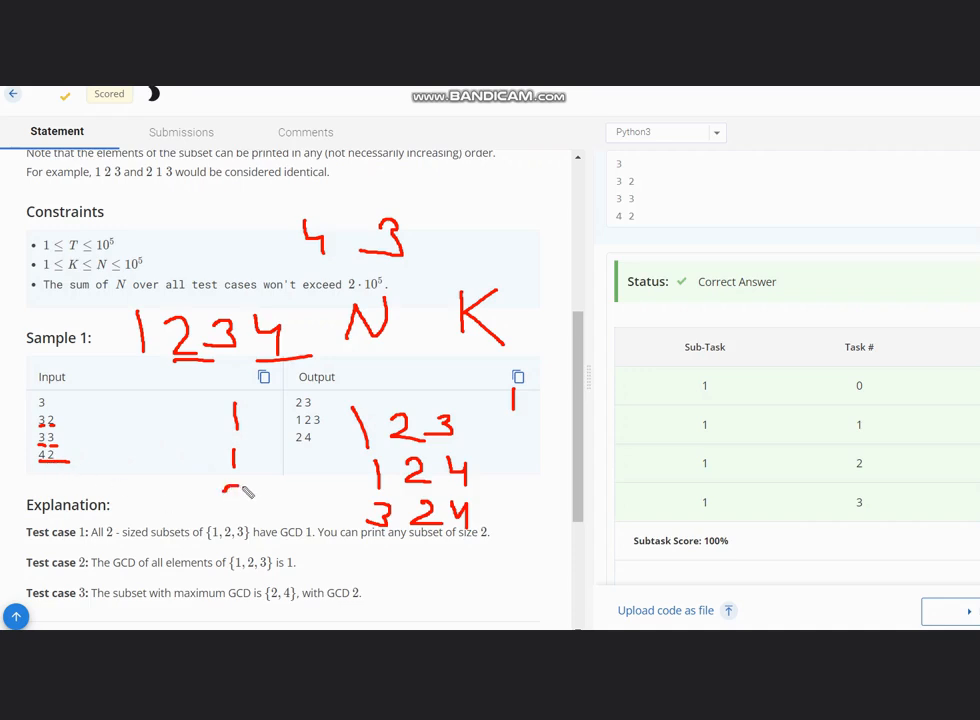
- Write 1s beside the sample input rows and extend the K note to K−1
{"action": "left_click_drag", "start_coordinate": [224, 490], "coordinate": [244, 510]}
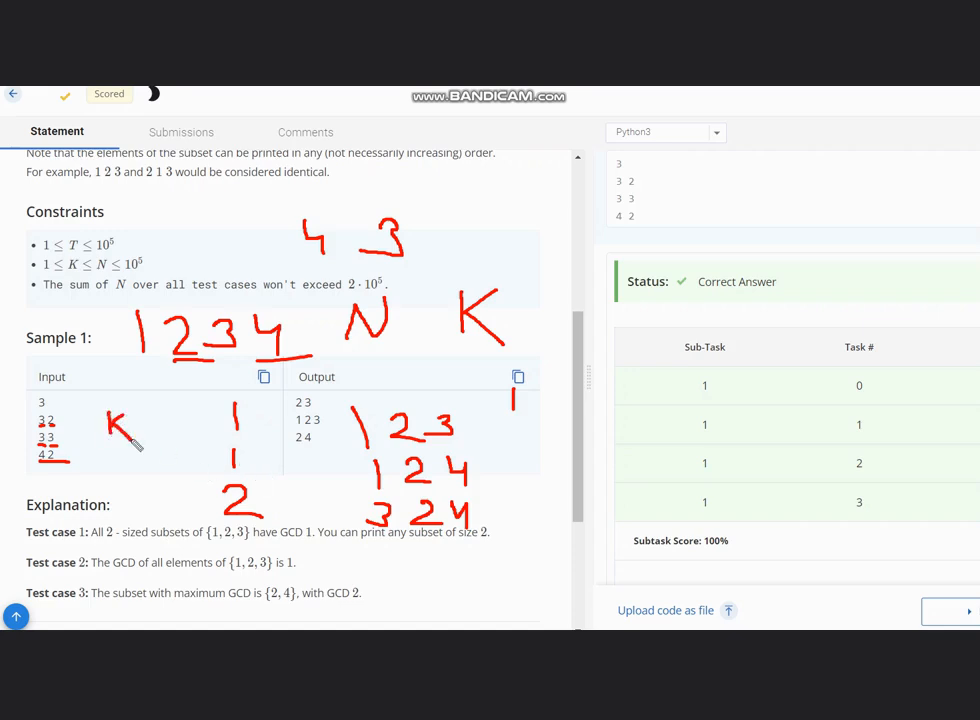
{"action": "left_click_drag", "start_coordinate": [136, 424], "coordinate": [176, 424]}
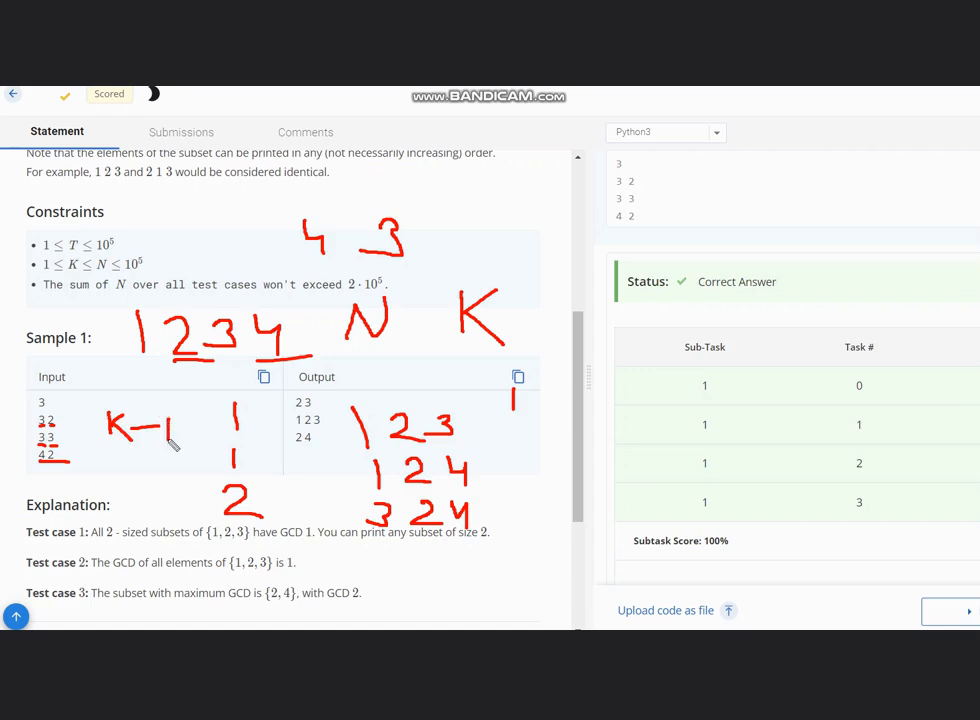
{"action": "mouse_move", "coordinate": [172, 464]}
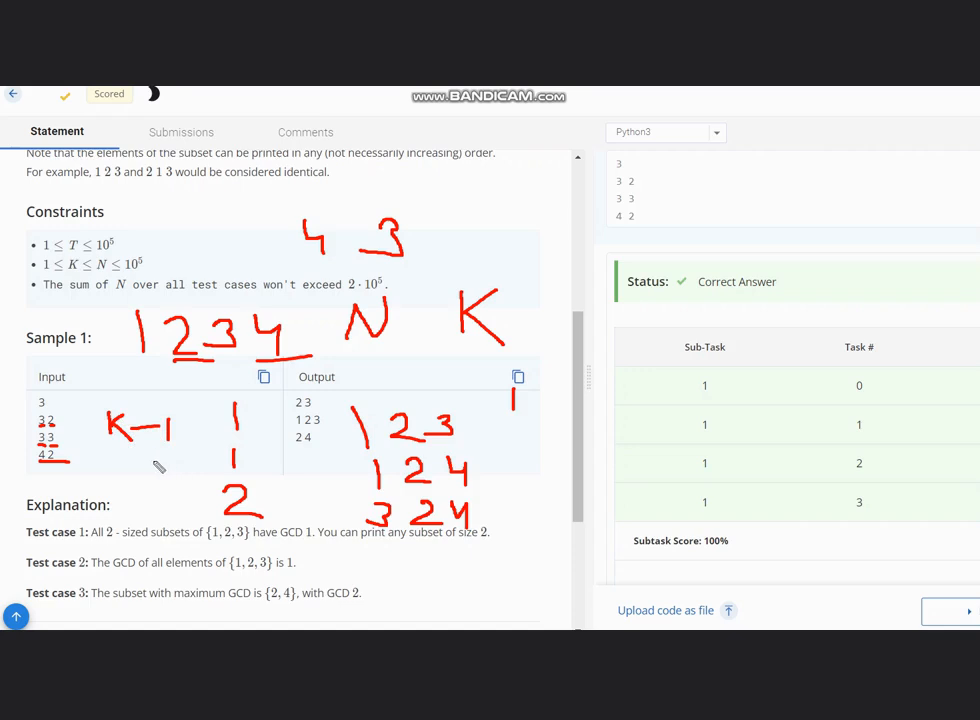
{"action": "mouse_move", "coordinate": [116, 472]}
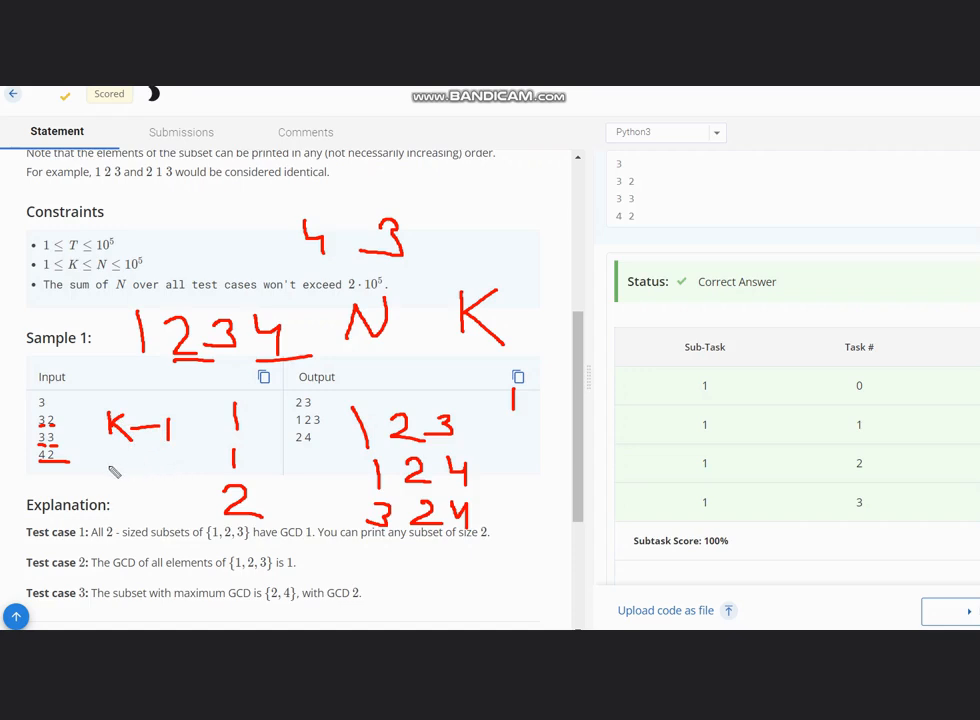
{"action": "mouse_move", "coordinate": [258, 498]}
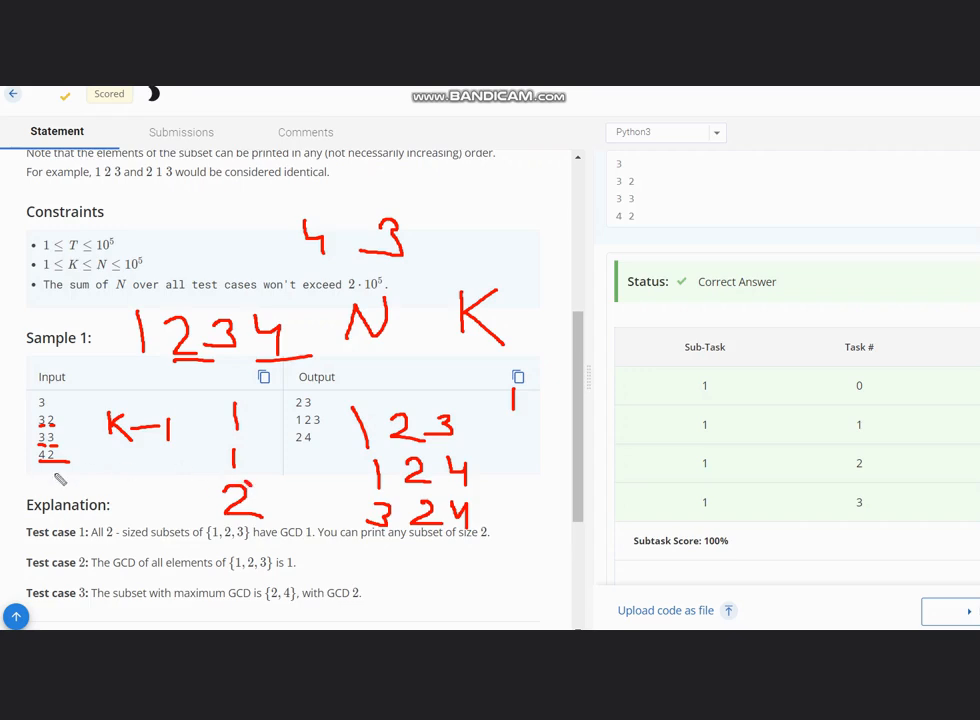
{"action": "mouse_move", "coordinate": [688, 344]}
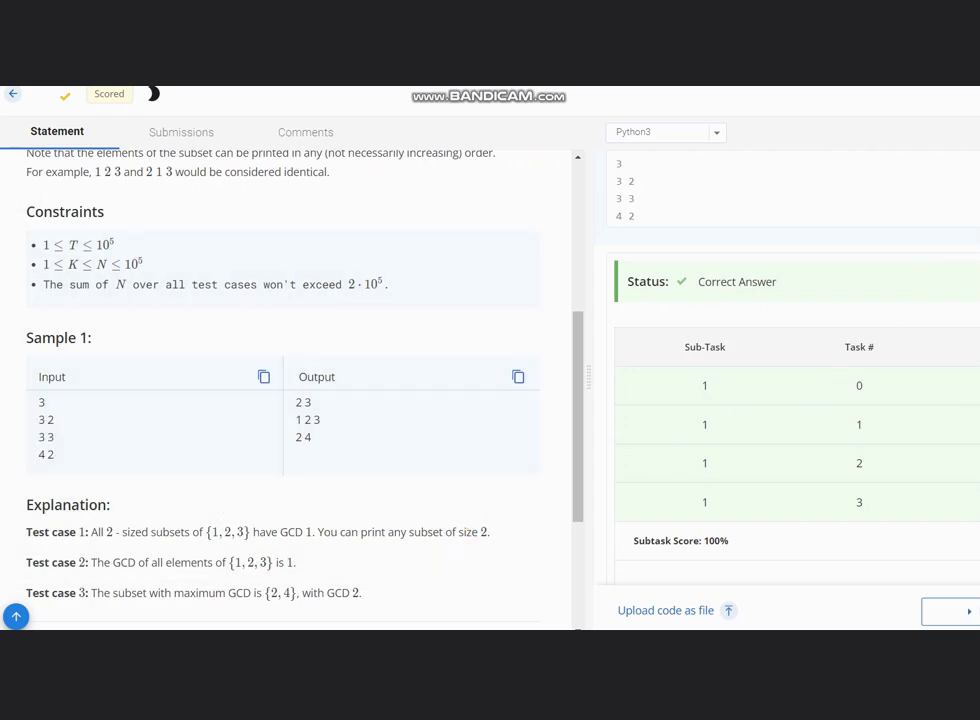
{"action": "mouse_move", "coordinate": [40, 488]}
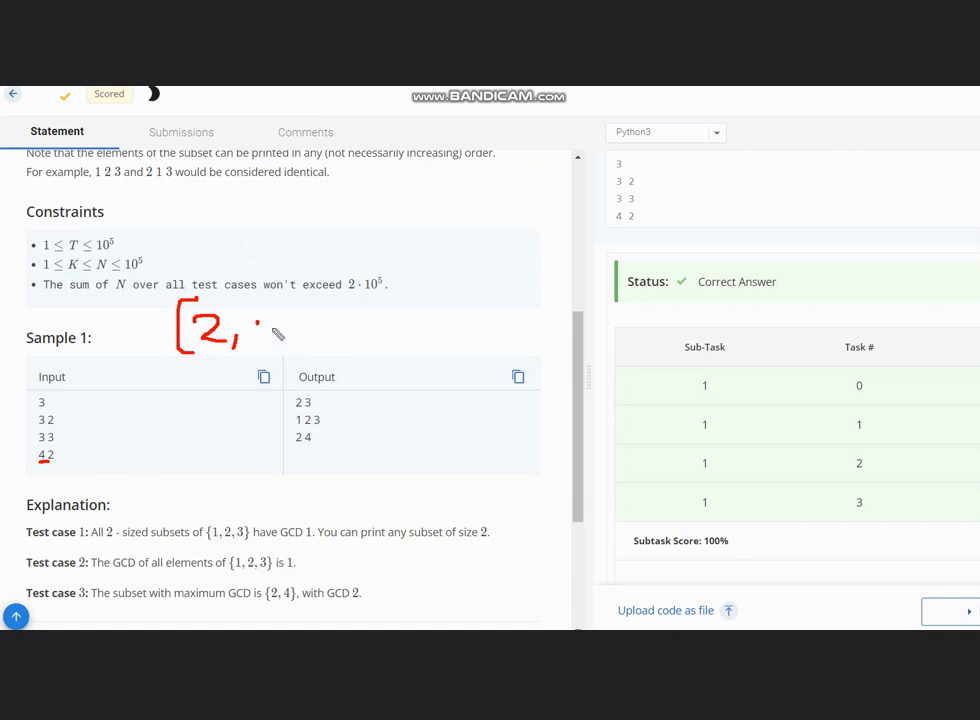
{"action": "mouse_move", "coordinate": [262, 328]}
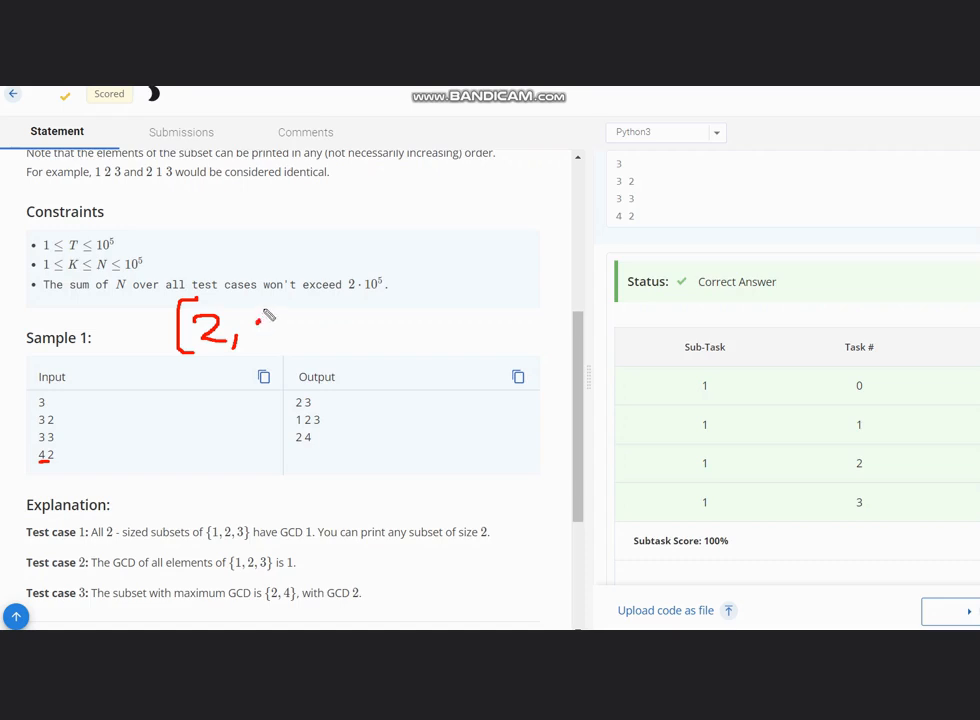
- Write 4 and close the bracket to form the subset [2, 4] above Sample 1
{"action": "left_click_drag", "start_coordinate": [256, 320], "coordinate": [284, 344]}
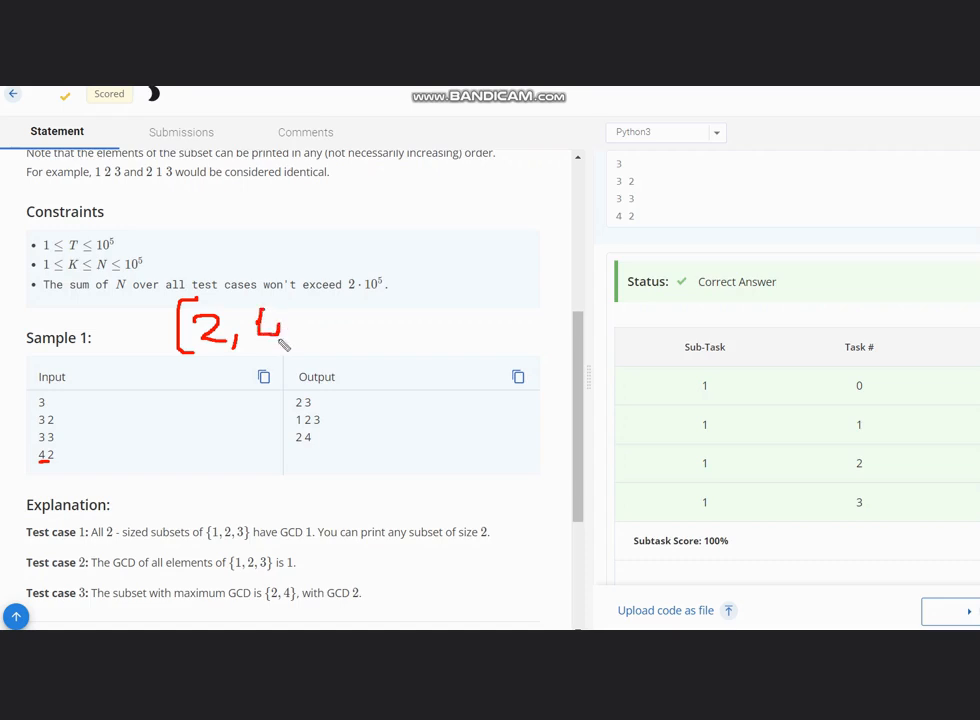
{"action": "left_click_drag", "start_coordinate": [290, 310], "coordinate": [300, 350]}
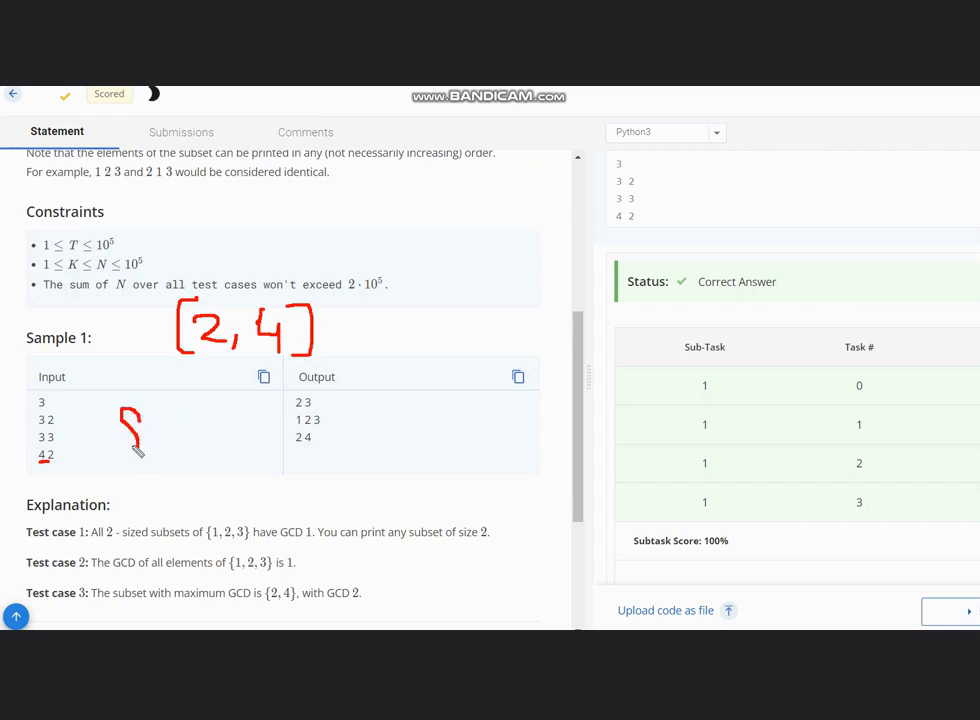
- Write the example 8 3 with 8/3 = 2 and the subset [2, 4, 6] near the output, then start a
{"action": "left_click_drag", "start_coordinate": [130, 440], "coordinate": [200, 430]}
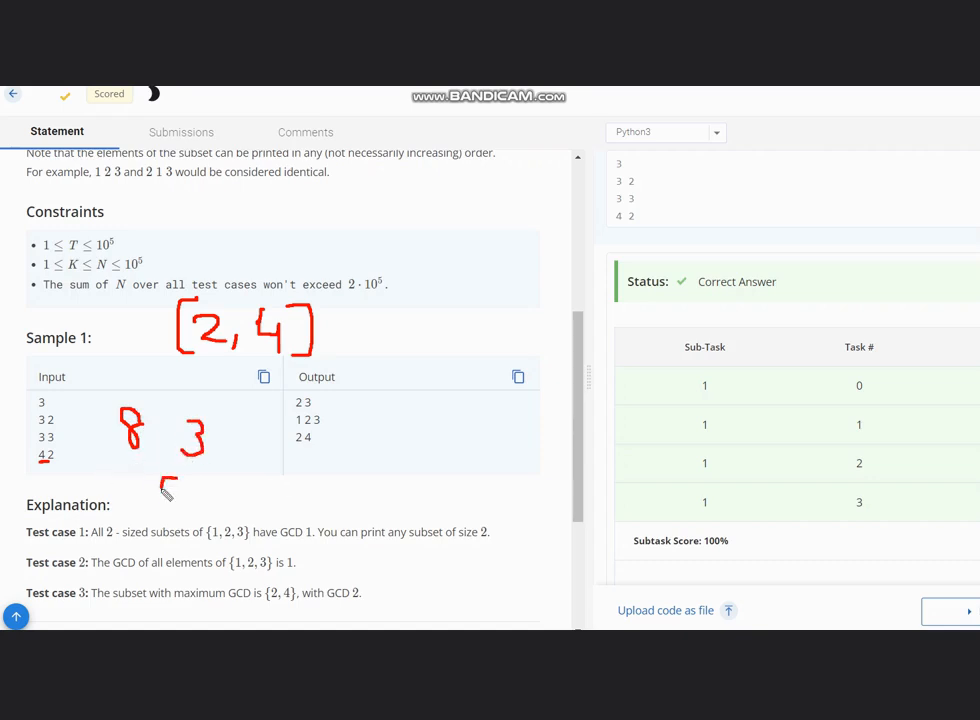
{"action": "left_click_drag", "start_coordinate": [164, 480], "coordinate": [176, 500]}
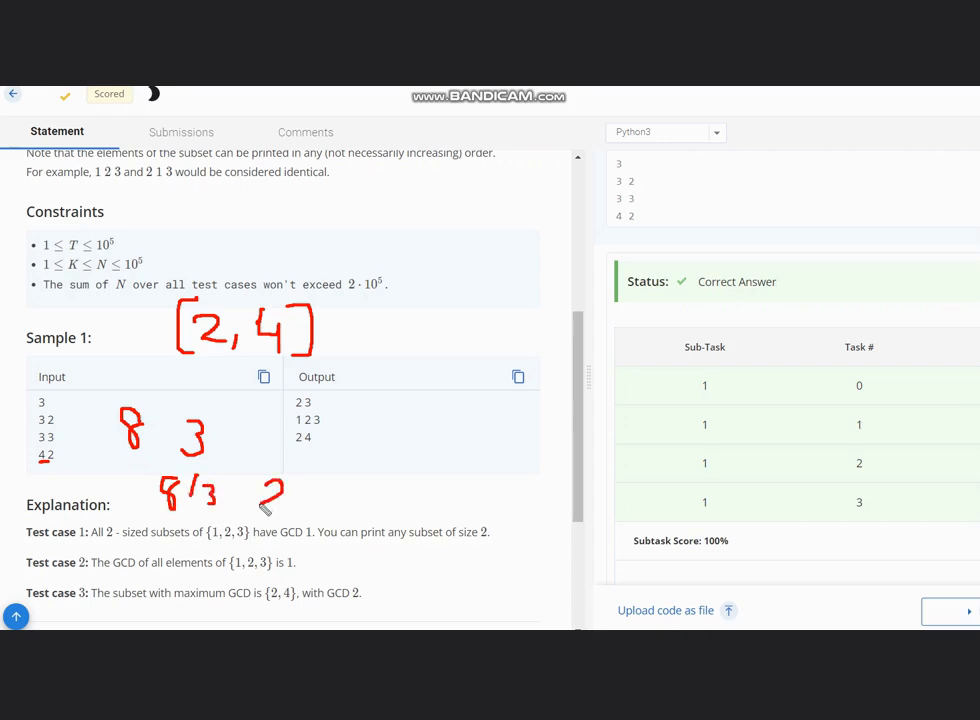
{"action": "mouse_move", "coordinate": [290, 500]}
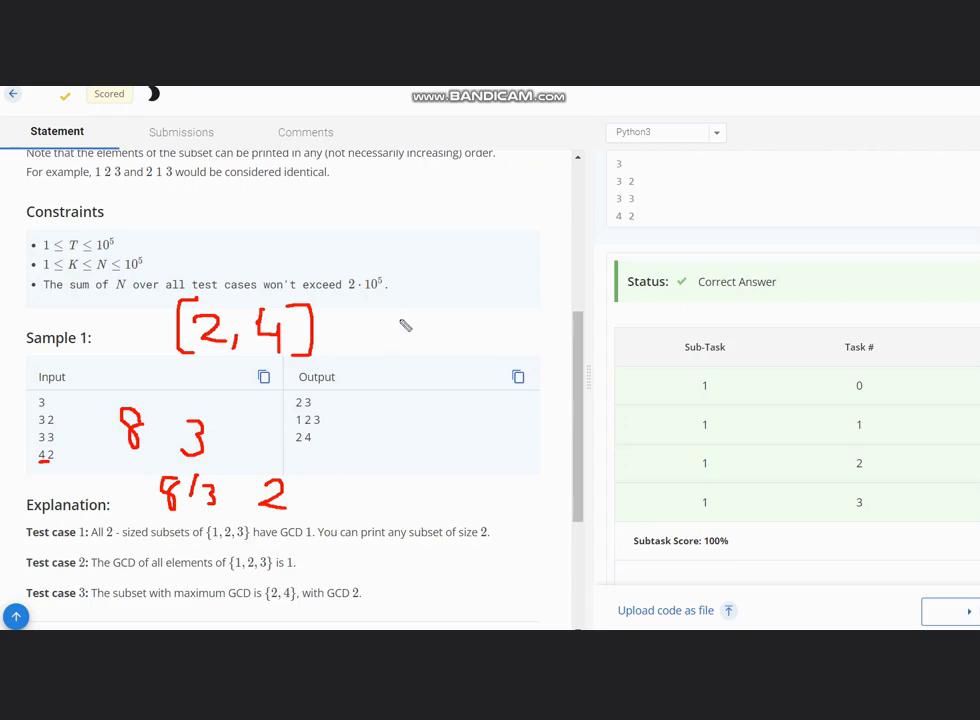
{"action": "left_click_drag", "start_coordinate": [416, 320], "coordinate": [410, 350]}
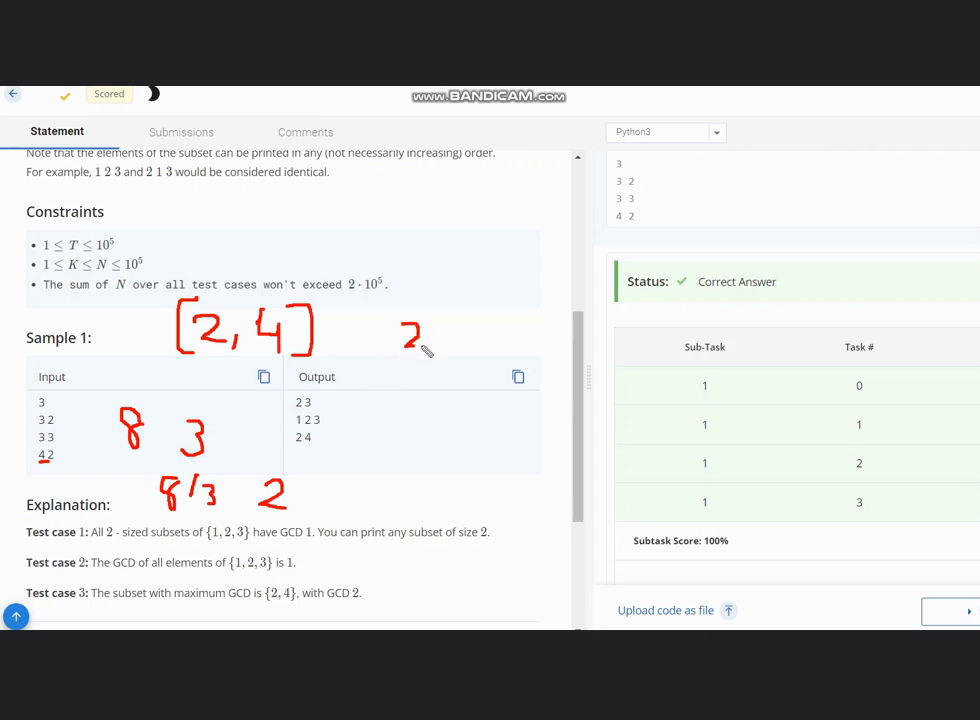
{"action": "left_click_drag", "start_coordinate": [428, 340], "coordinate": [440, 360]}
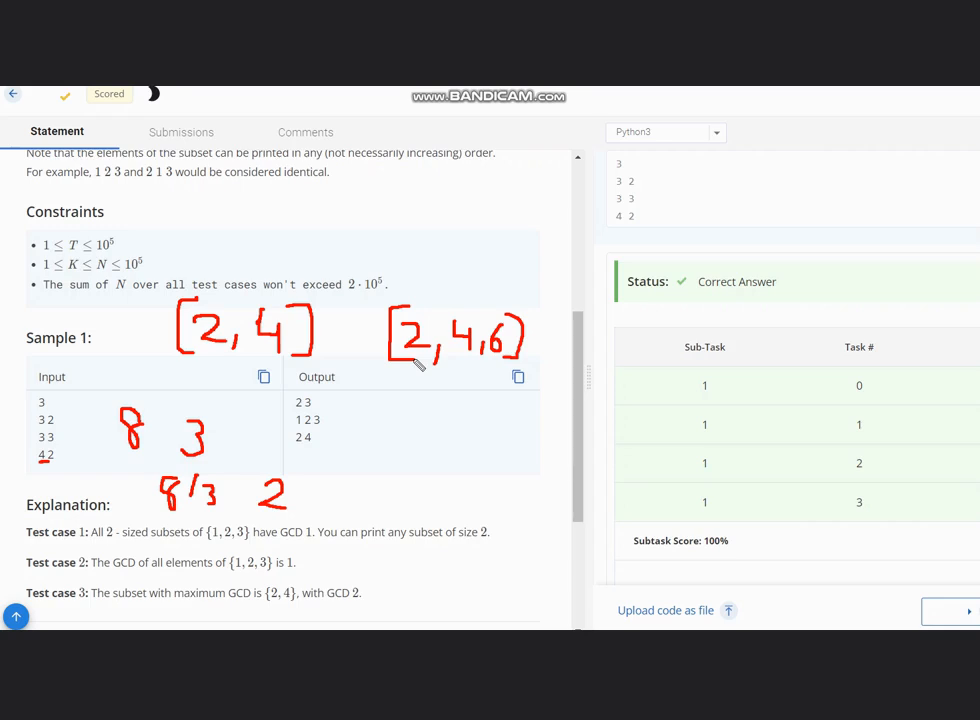
{"action": "mouse_move", "coordinate": [428, 414]}
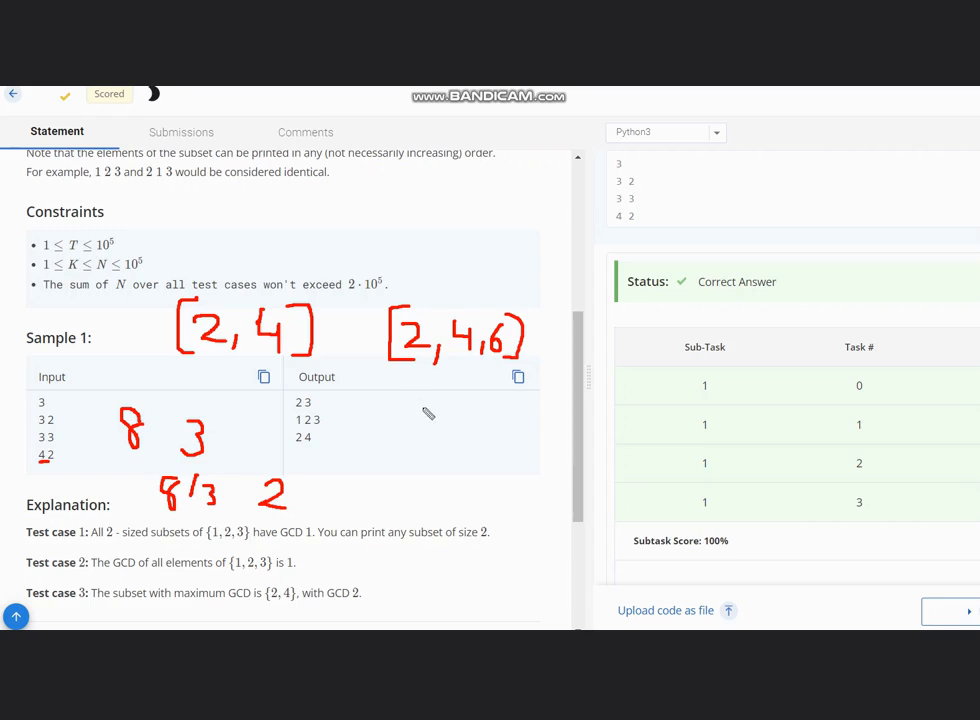
{"action": "mouse_move", "coordinate": [416, 400]}
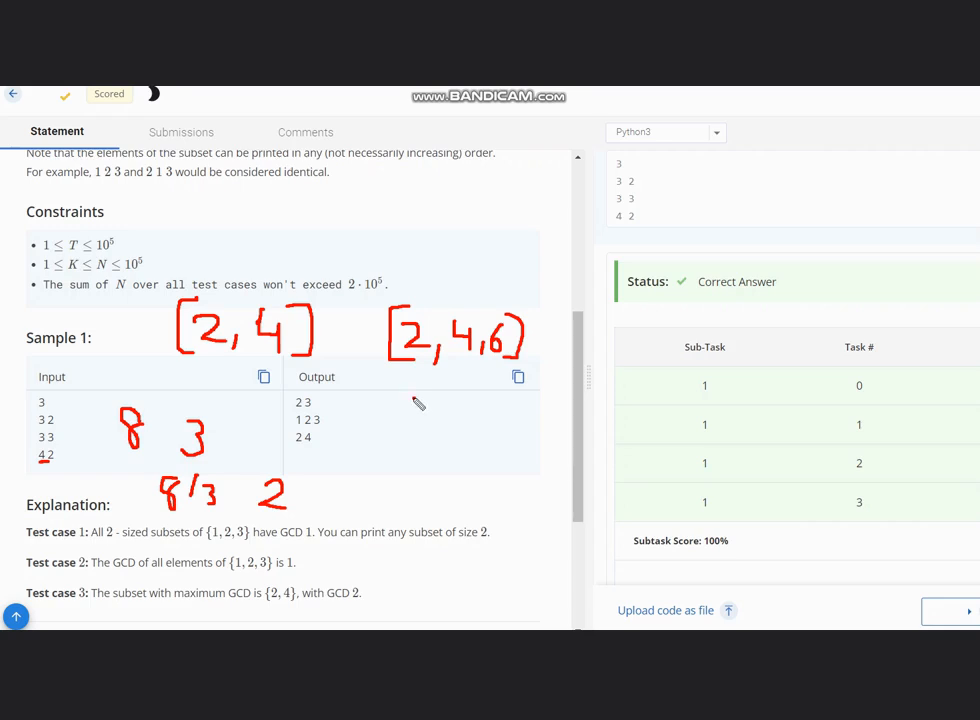
{"action": "left_click_drag", "start_coordinate": [396, 404], "coordinate": [416, 400]}
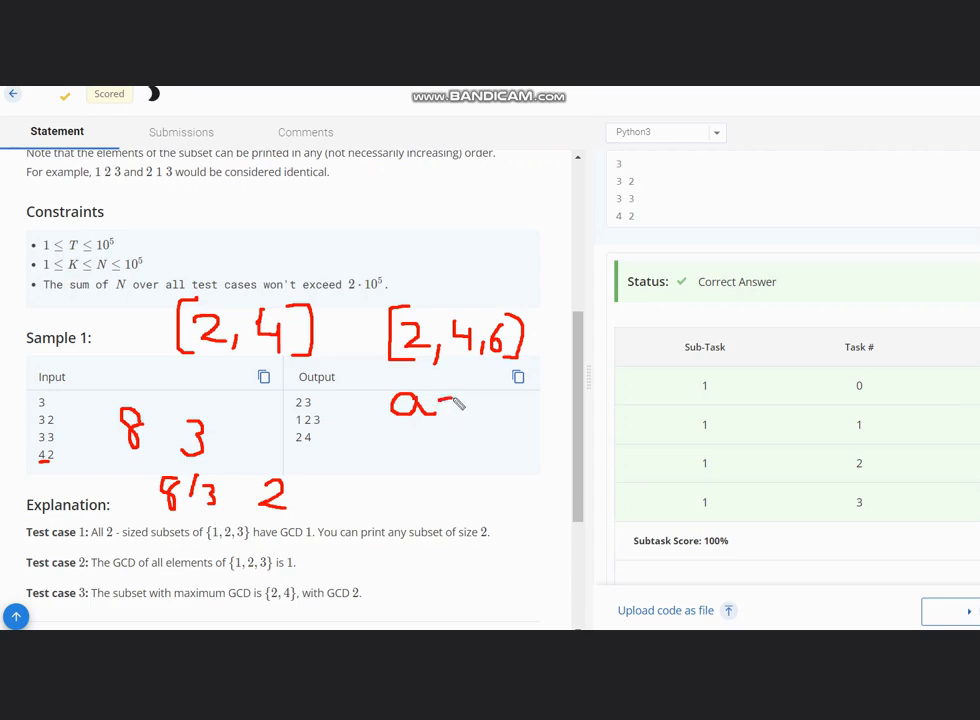
- Write a = N/K and the bracketed expression b = a, a = b + a below it
{"action": "left_click_drag", "start_coordinate": [450, 400], "coordinate": [478, 420]}
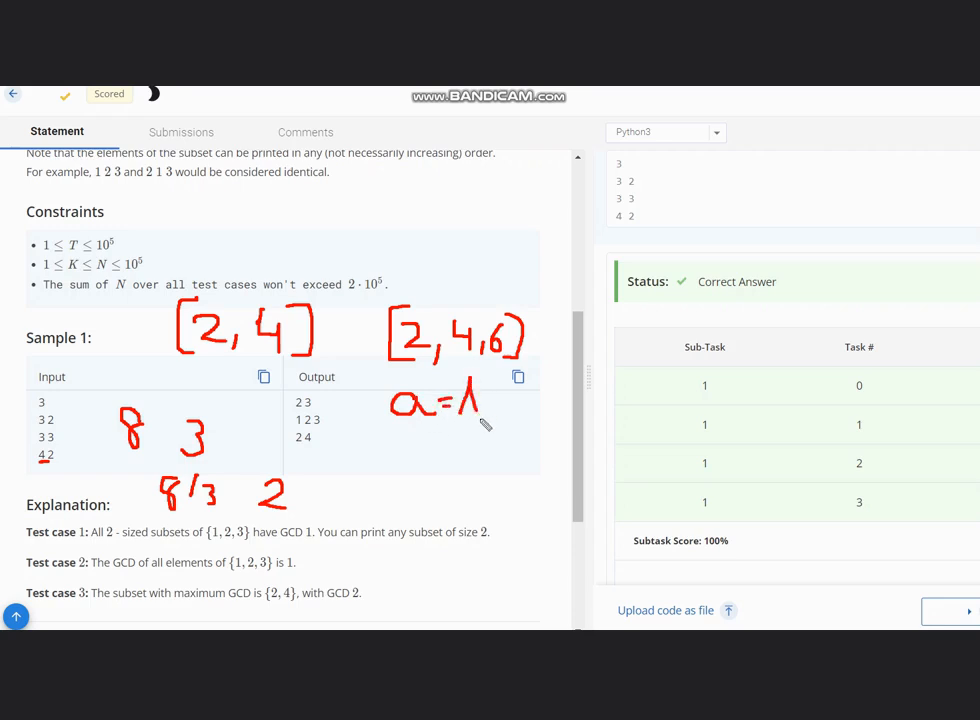
{"action": "left_click_drag", "start_coordinate": [476, 390], "coordinate": [520, 410]}
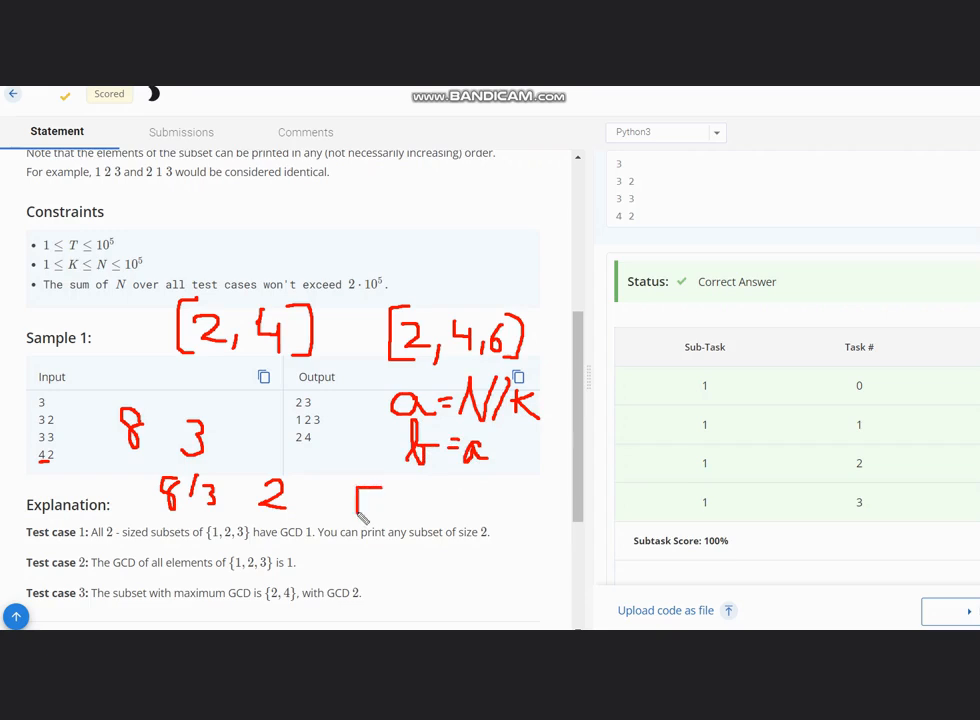
{"action": "left_click_drag", "start_coordinate": [376, 490], "coordinate": [400, 510]}
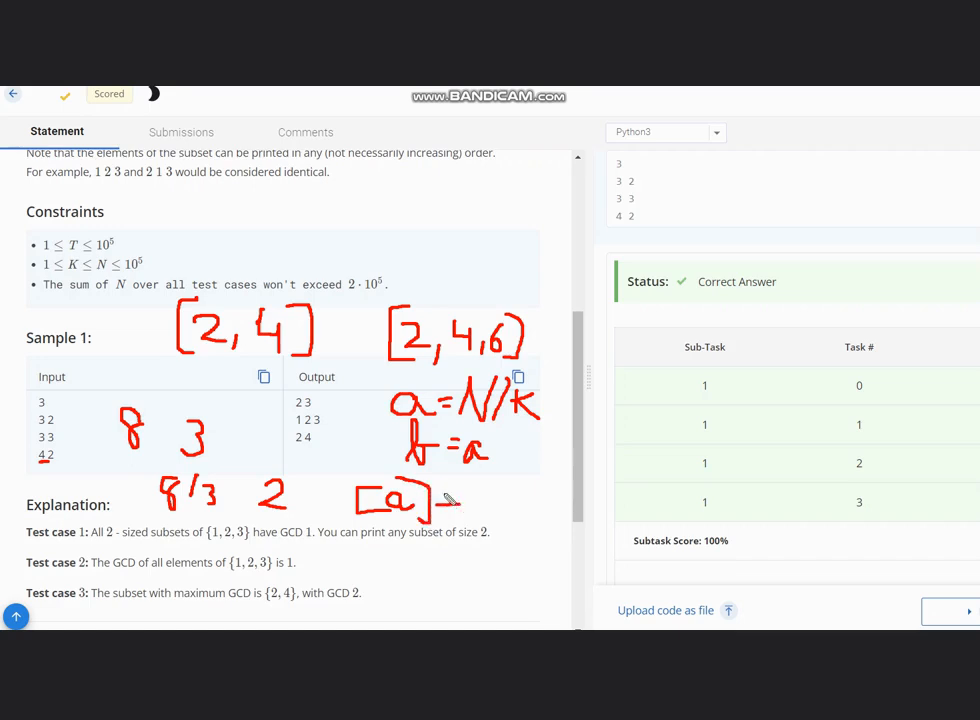
{"action": "left_click_drag", "start_coordinate": [456, 496], "coordinate": [490, 520]}
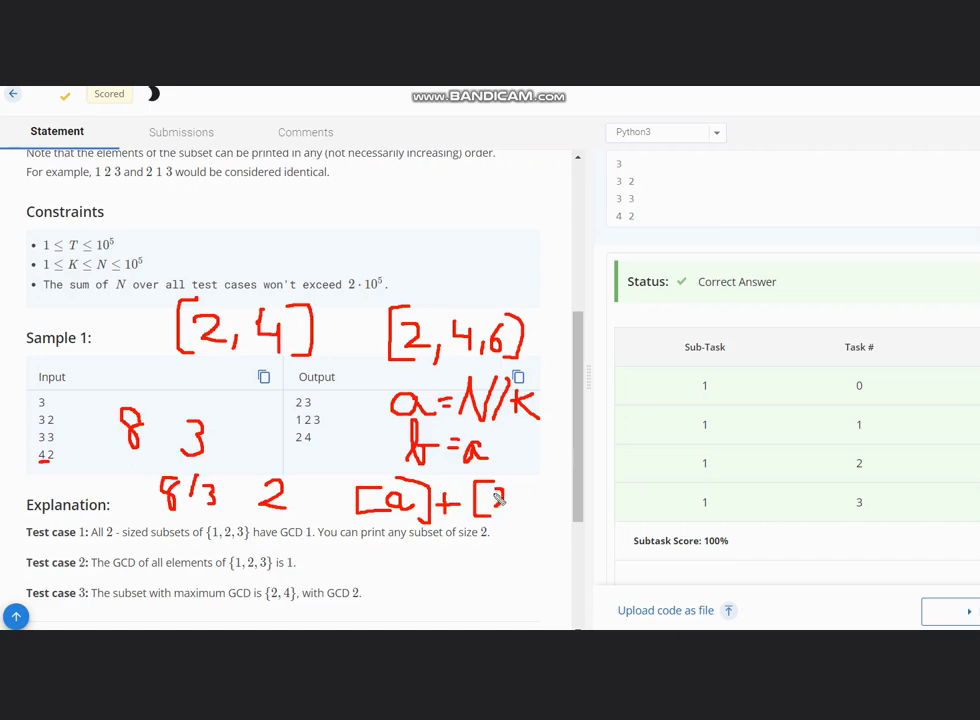
{"action": "left_click_drag", "start_coordinate": [490, 500], "coordinate": [524, 504]}
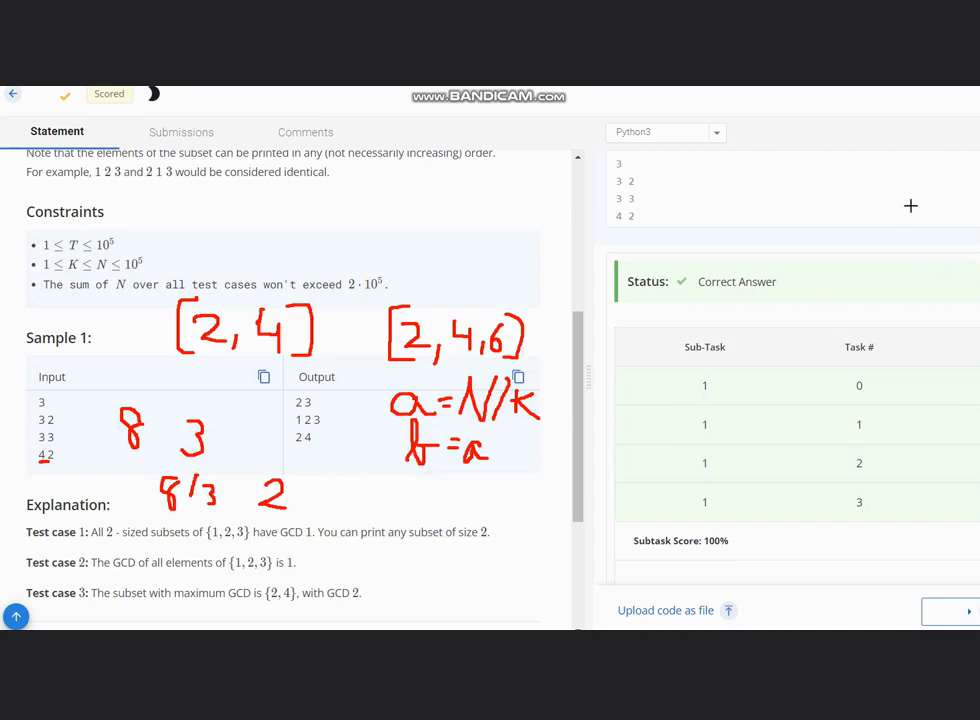
{"action": "mouse_move", "coordinate": [420, 486]}
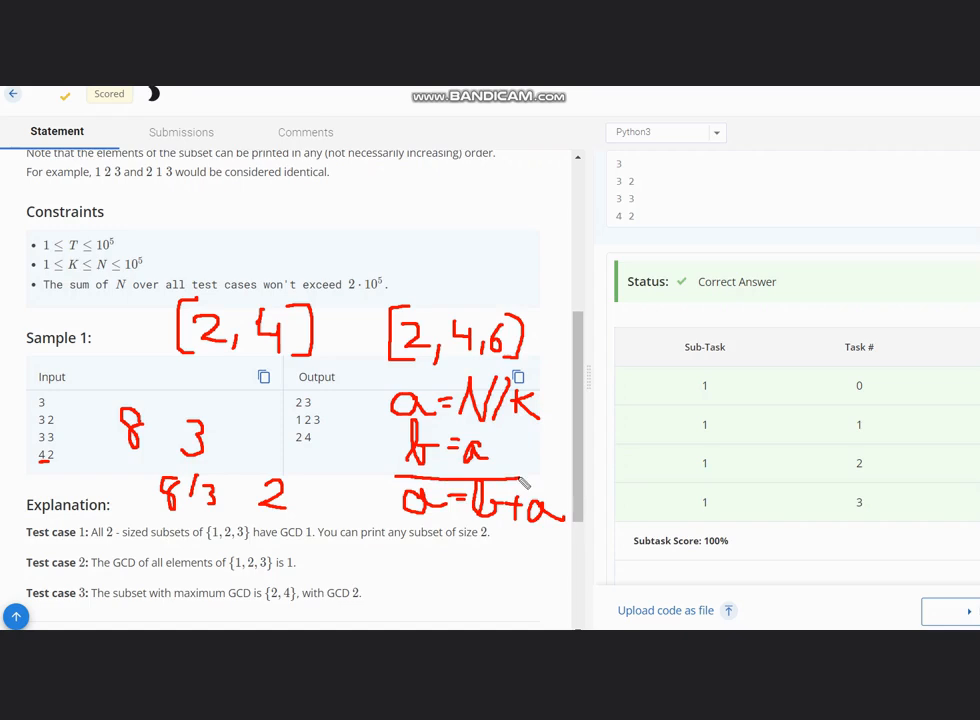
{"action": "mouse_move", "coordinate": [516, 464]}
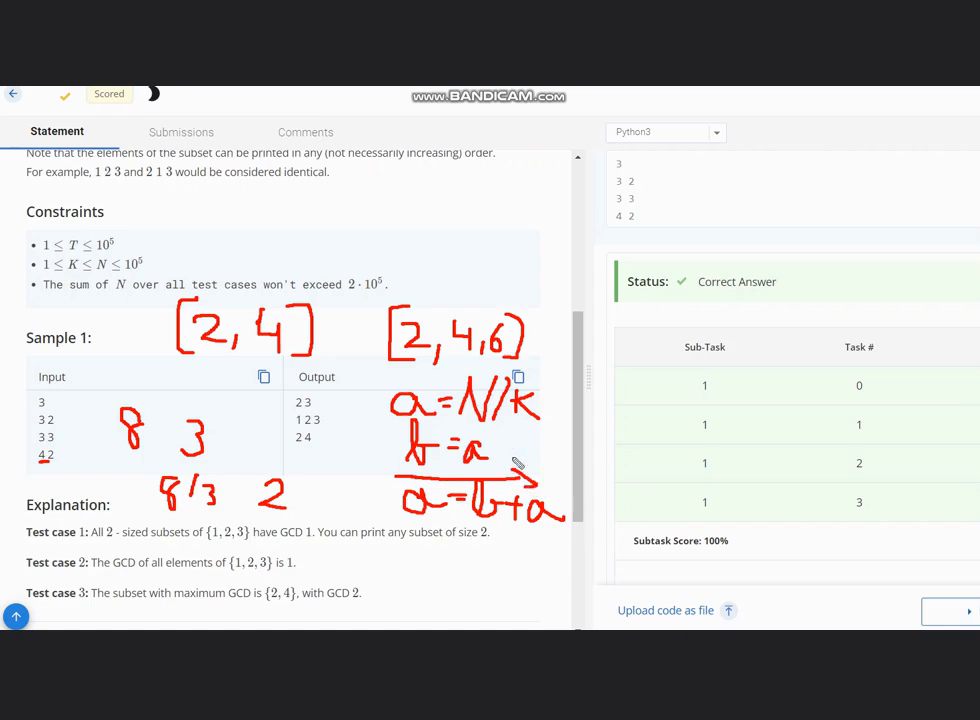
{"action": "mouse_move", "coordinate": [520, 456]}
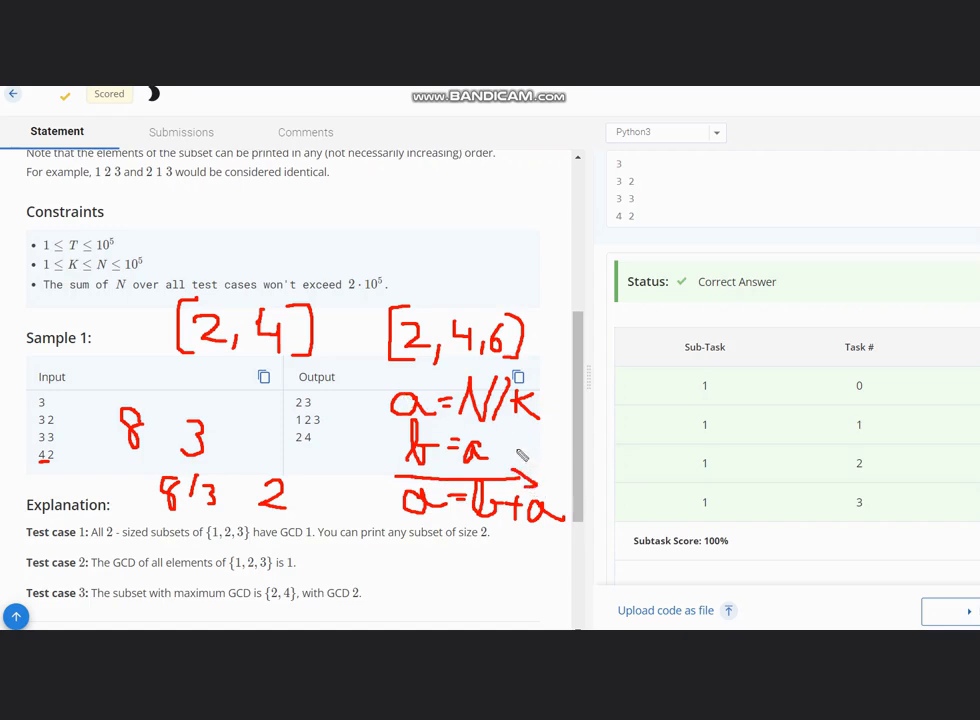
{"action": "mouse_move", "coordinate": [524, 470]}
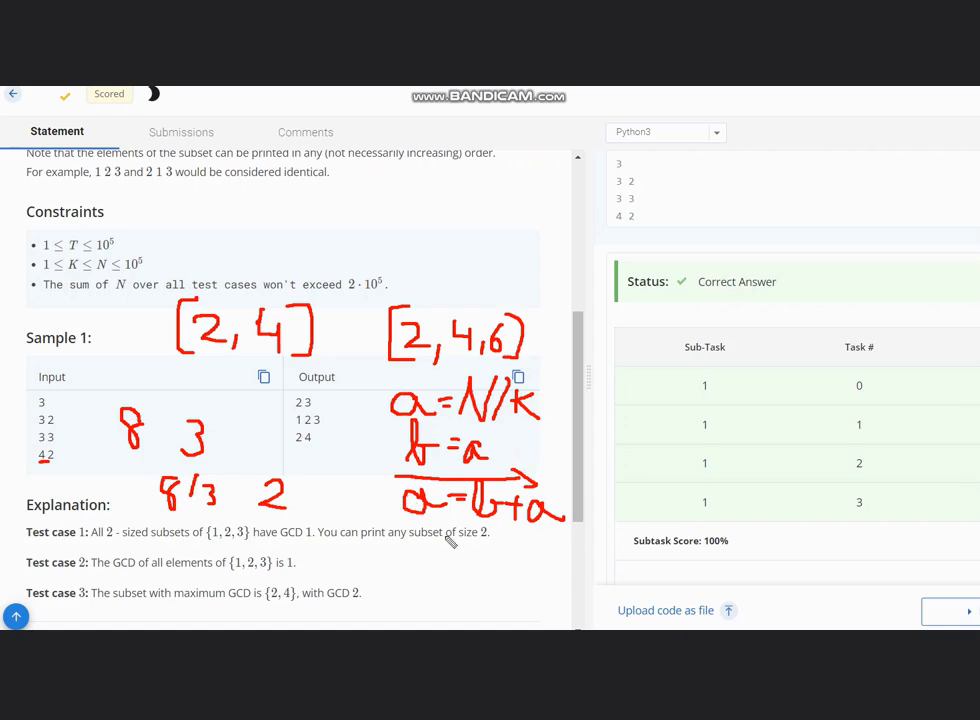
{"action": "mouse_move", "coordinate": [390, 492]}
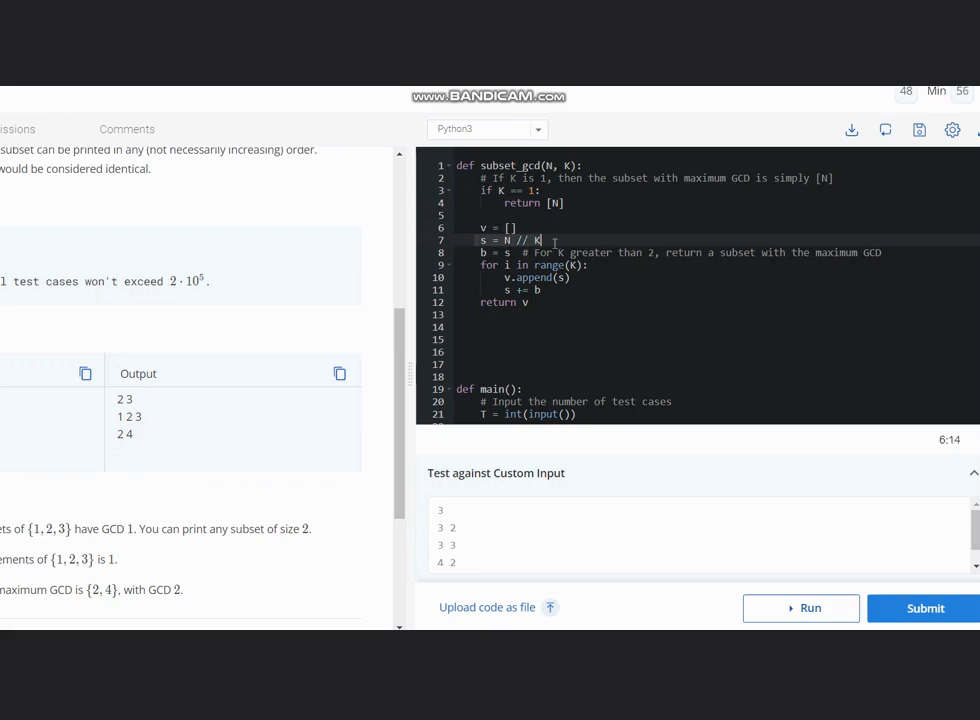
{"action": "mouse_move", "coordinate": [468, 256]}
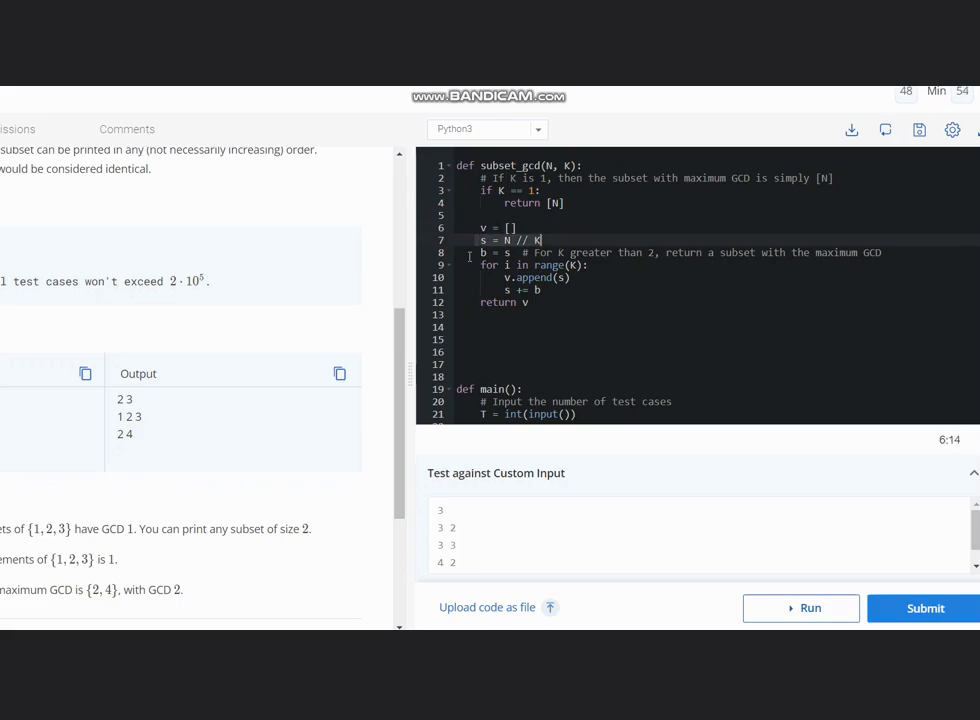